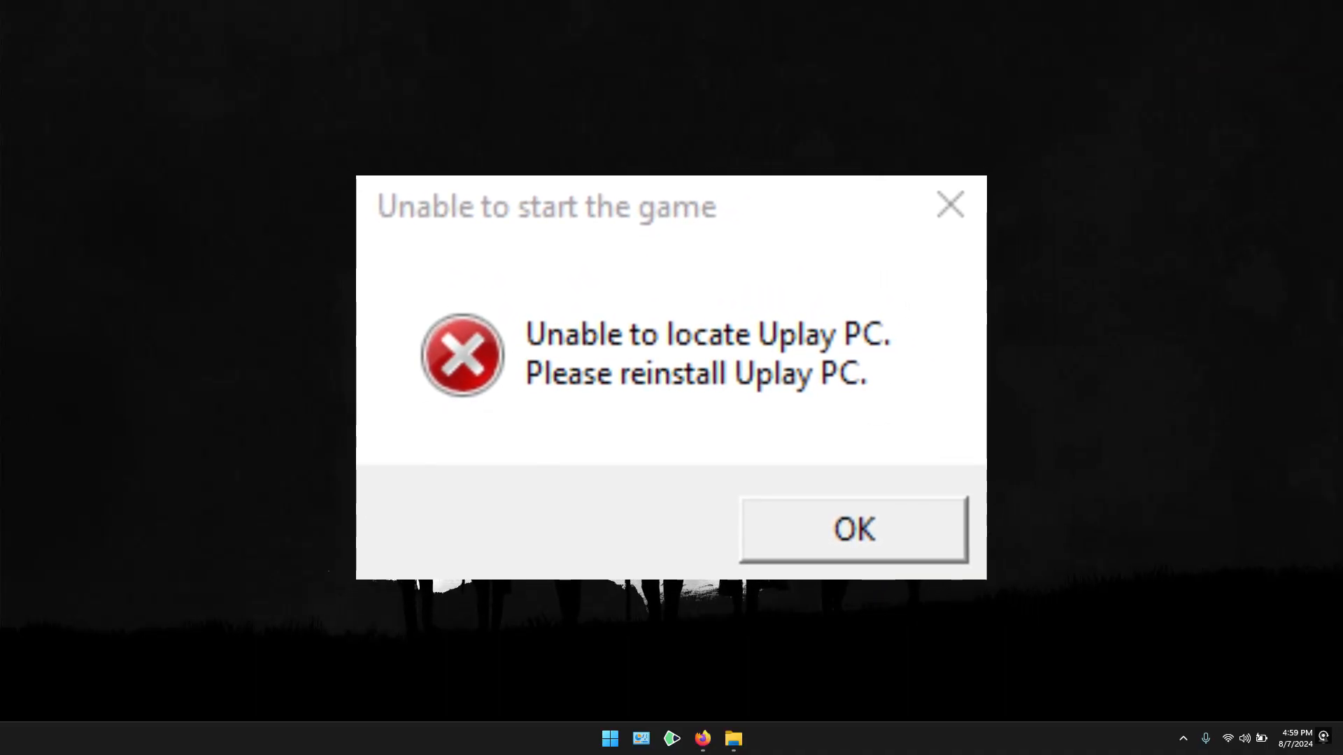
# Step: Dismiss the 'Unable to locate Uplay PC' game-launch error with OK
pyautogui.click(853, 529)
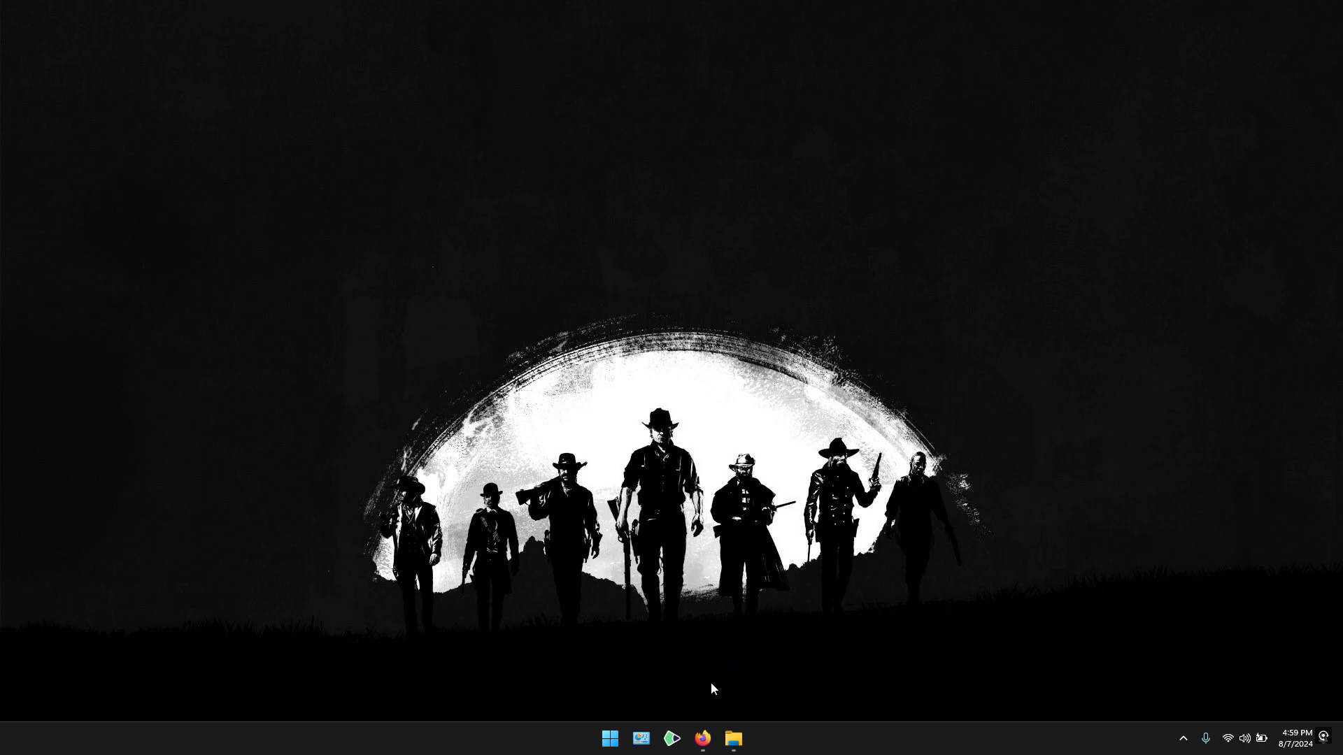
pyautogui.moveTo(703, 739)
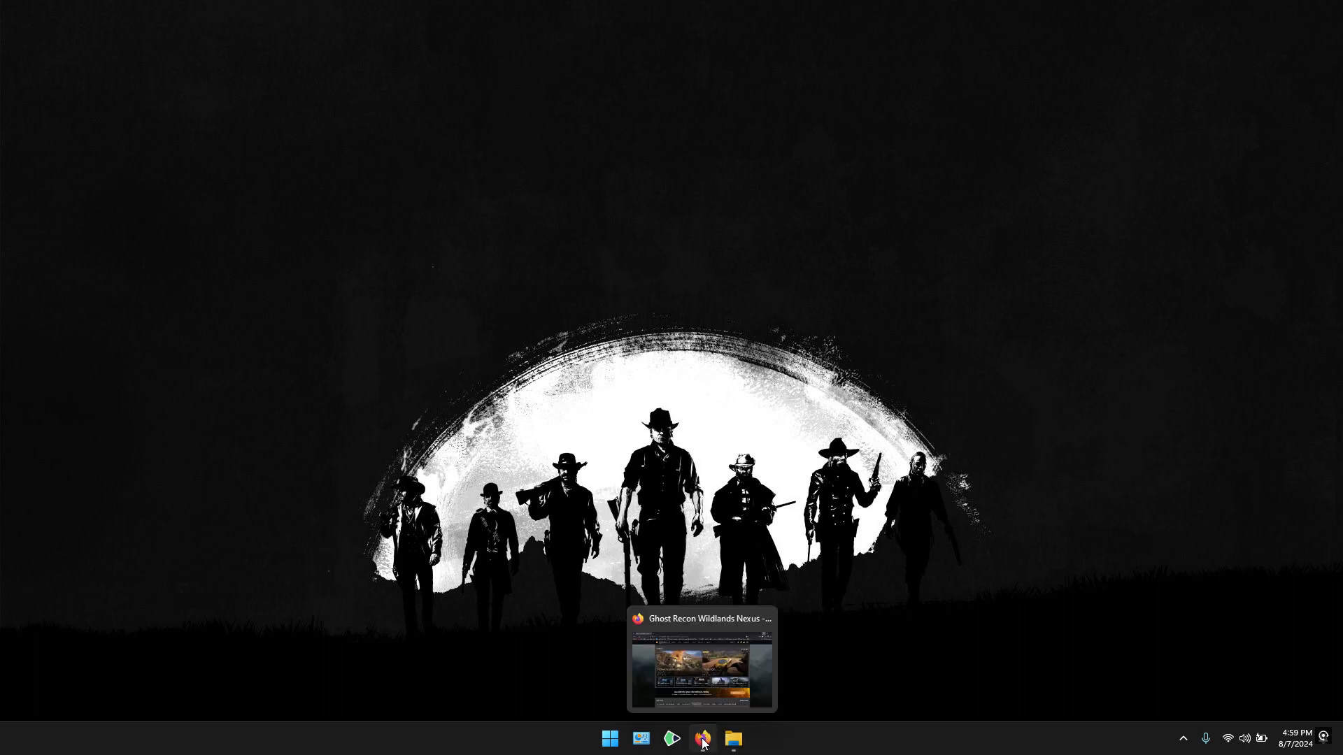
# Step: Bring the First Person_plus Extras mod page forward and show its Files list
pyautogui.click(701, 739)
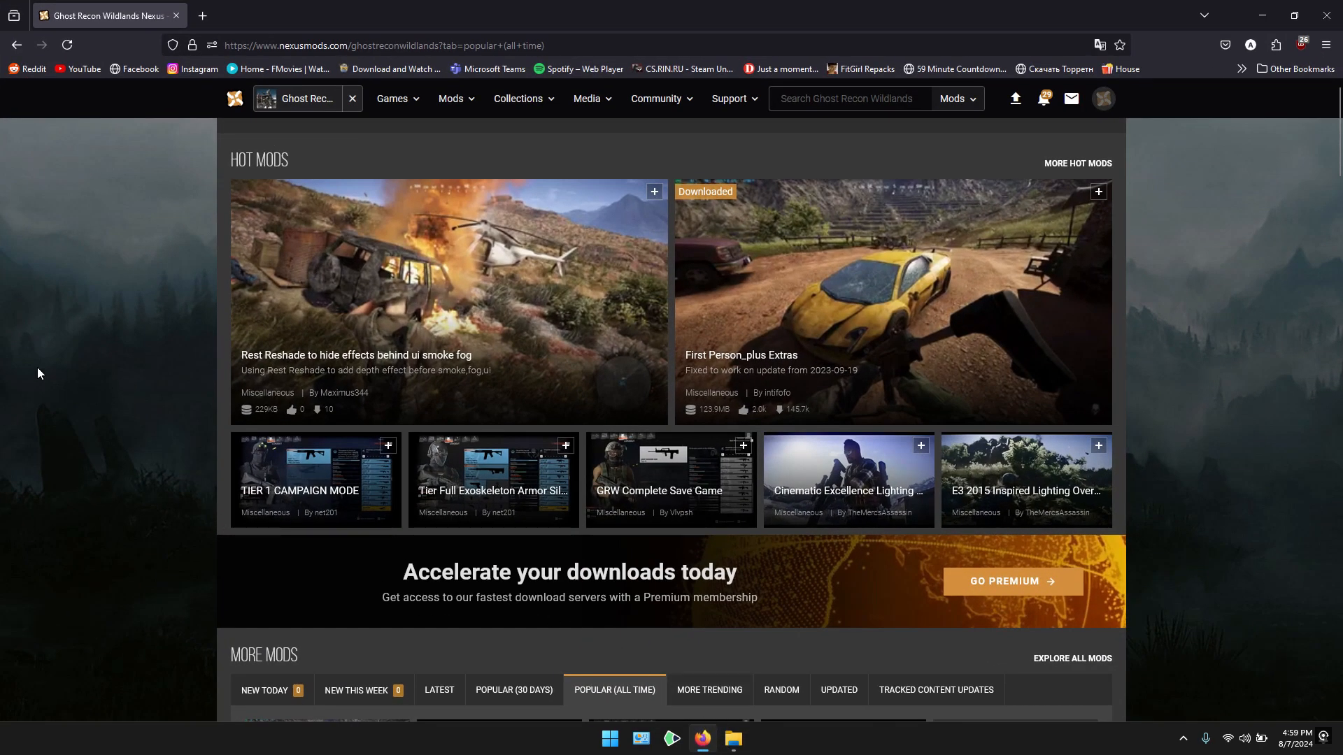
pyautogui.scroll(-3)
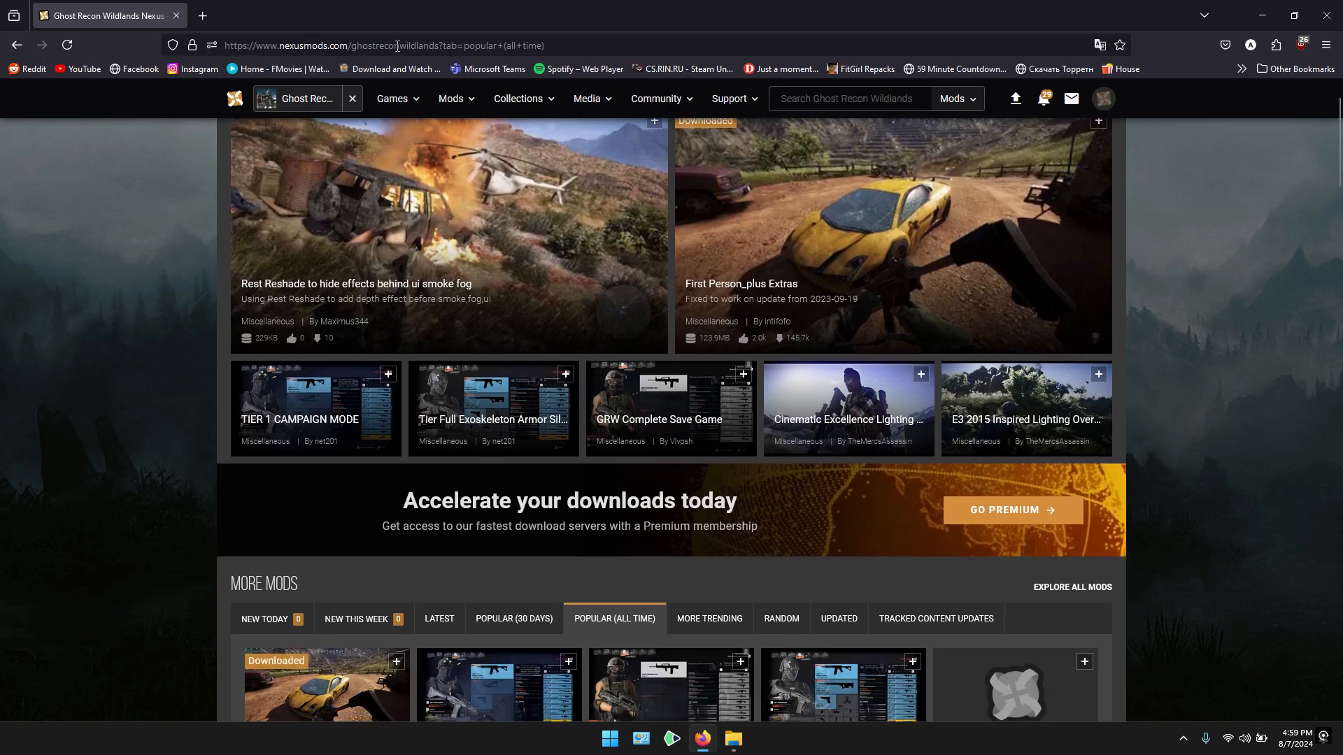
pyautogui.scroll(-3)
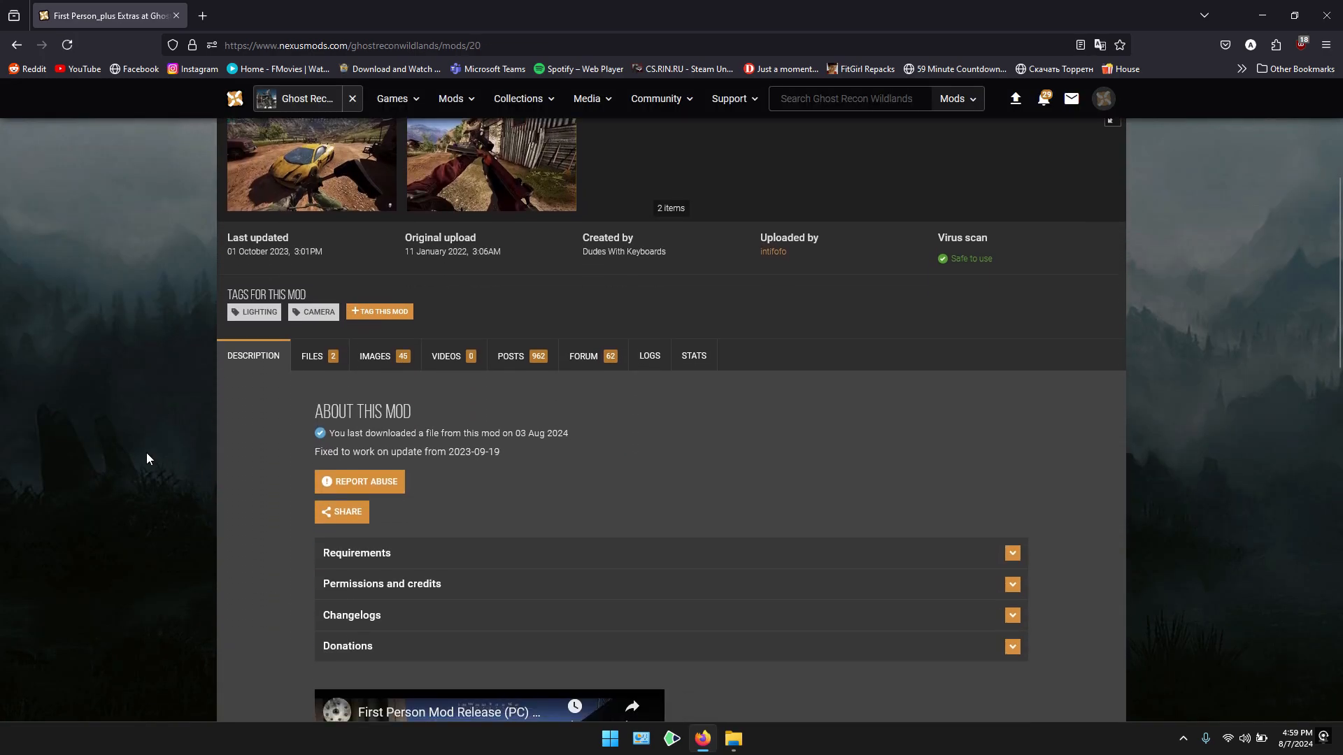
pyautogui.scroll(-3)
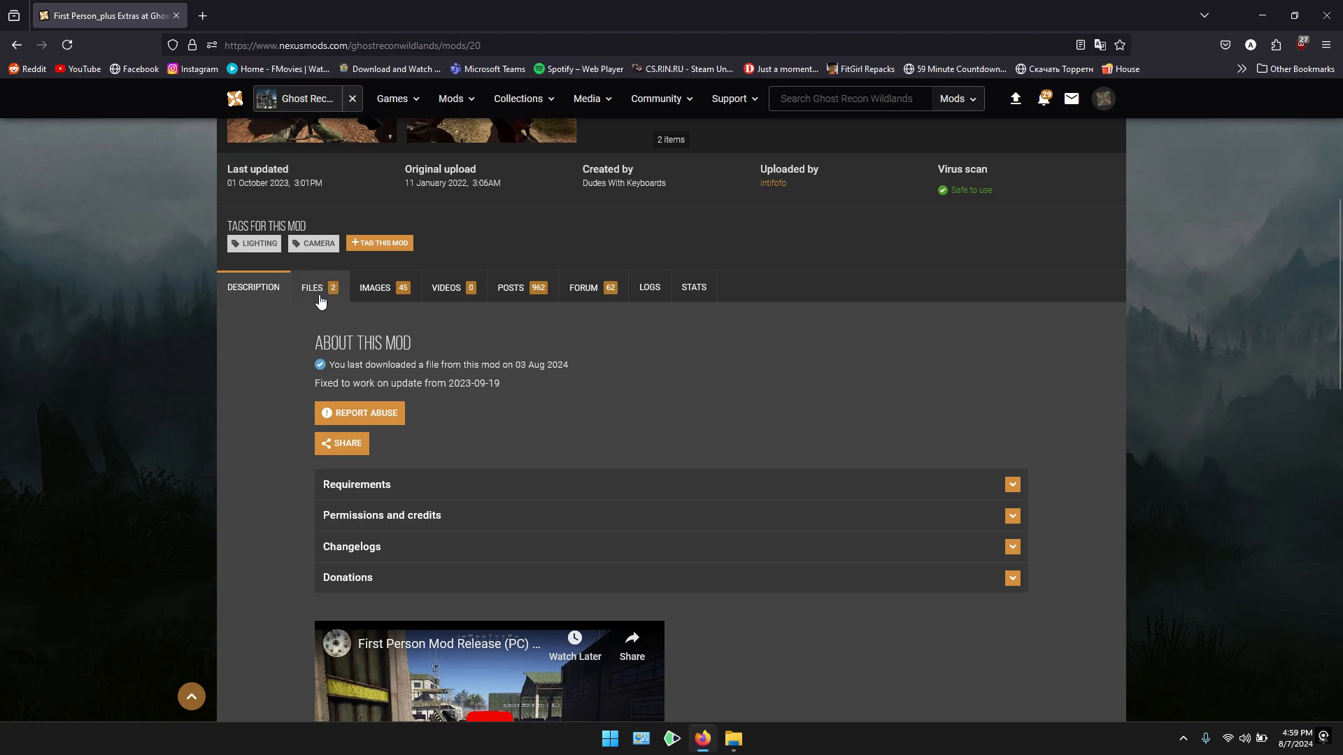
pyautogui.click(312, 286)
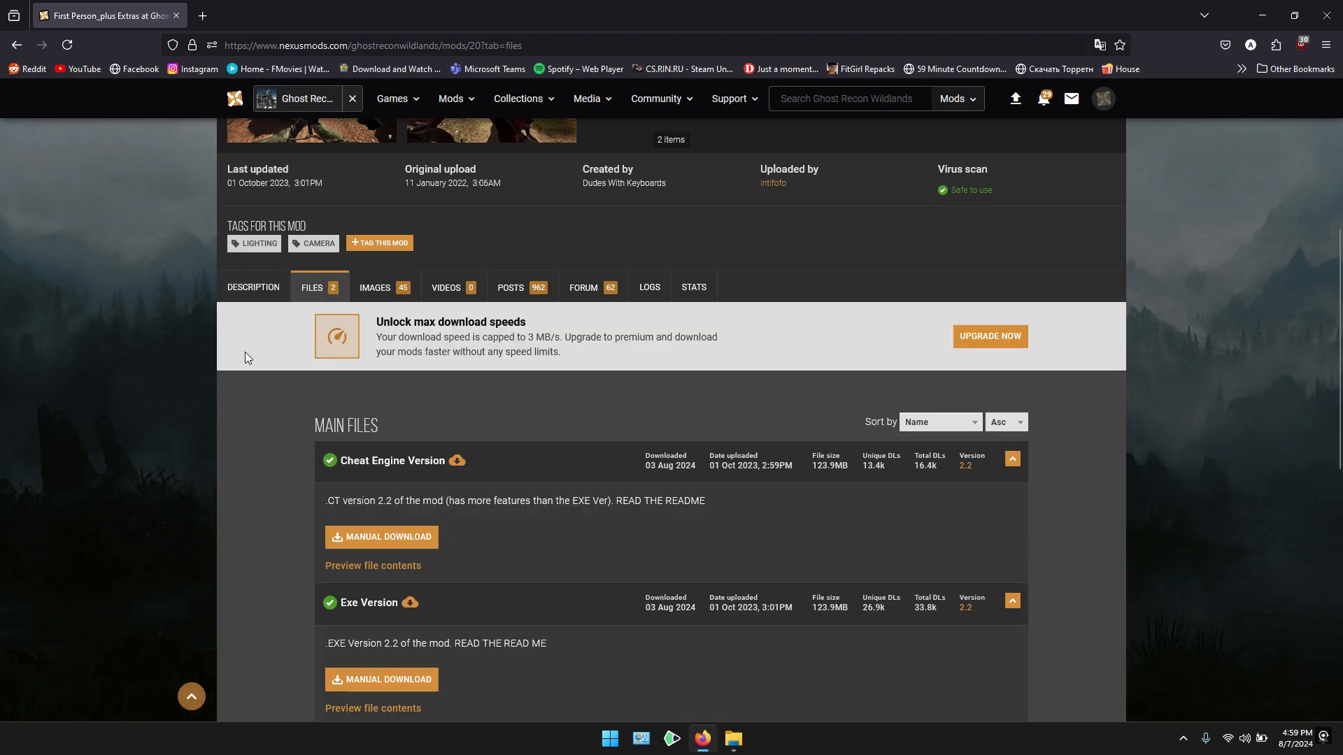
# Step: Toggle the Cheat Engine Version and Exe Version file details in the list
pyautogui.scroll(-3)
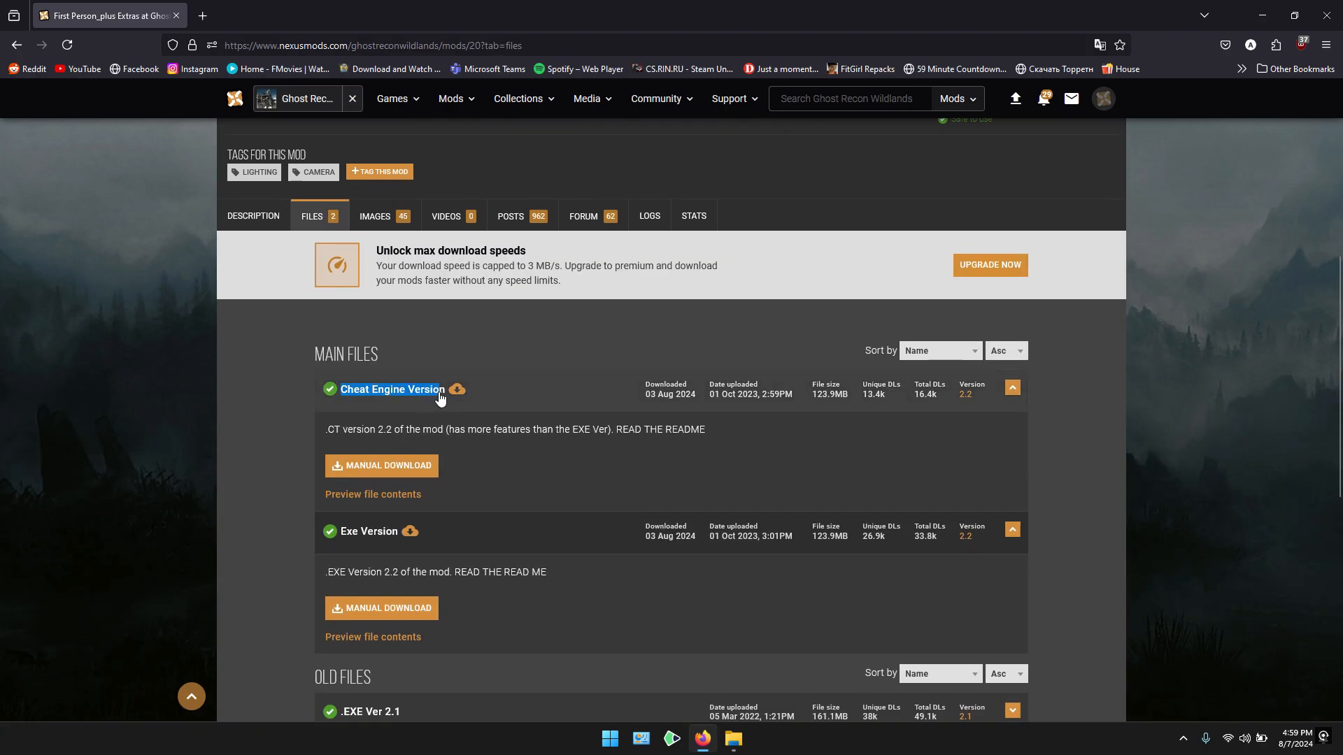
pyautogui.click(1011, 387)
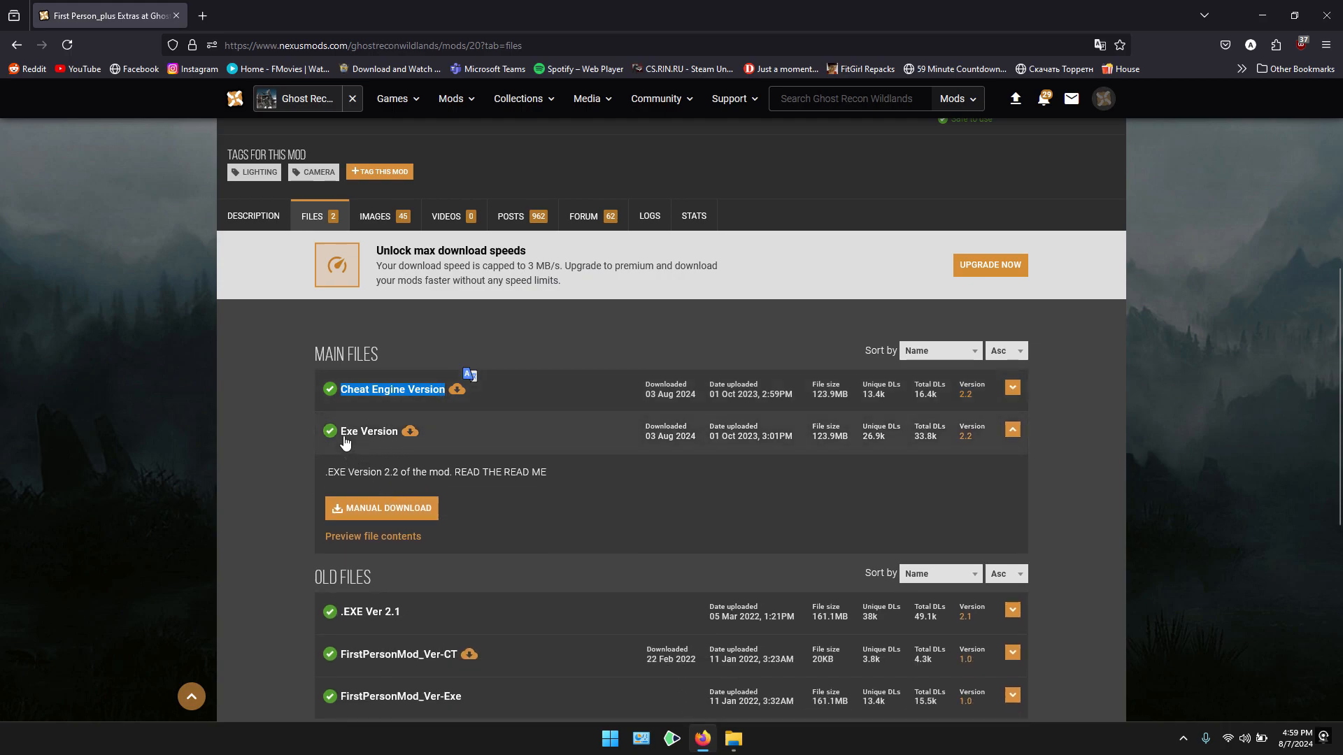
pyautogui.click(1011, 430)
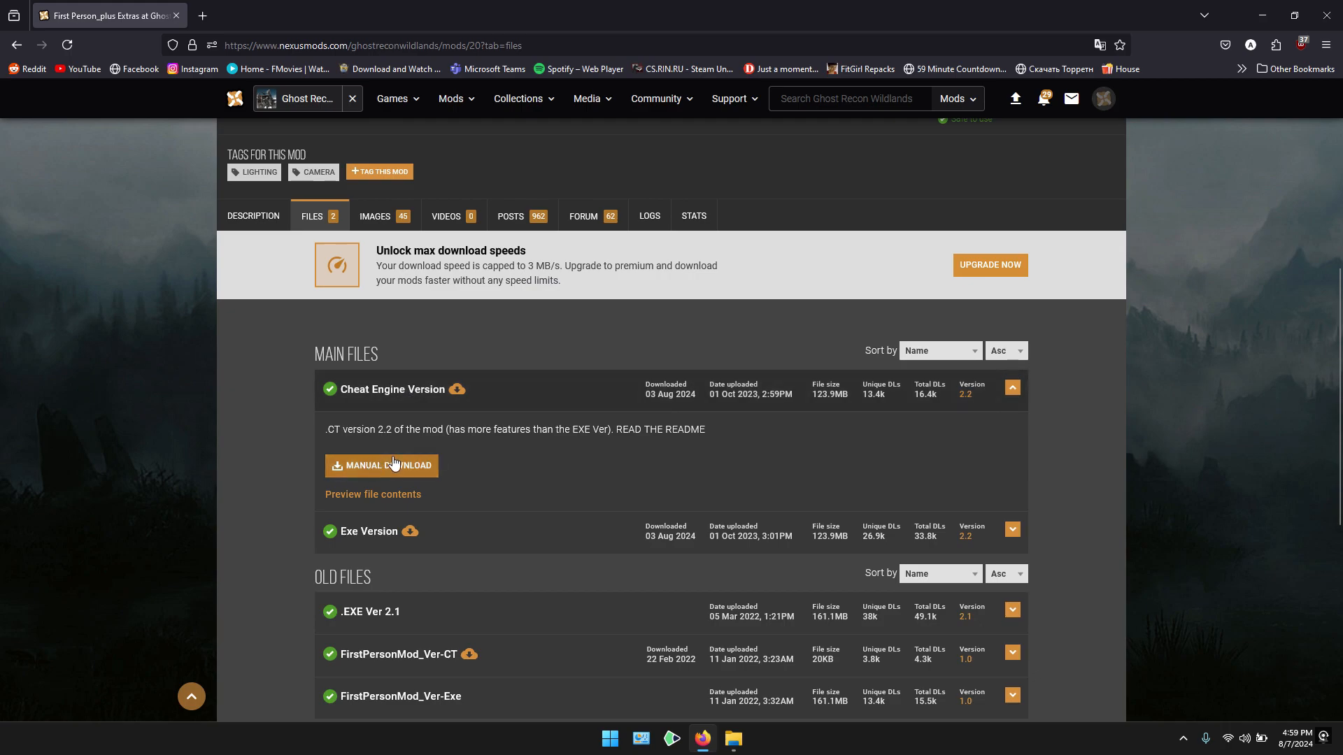
# Step: Manually download the Cheat Engine Version archive through IDM and open it in 7-Zip
pyautogui.click(380, 465)
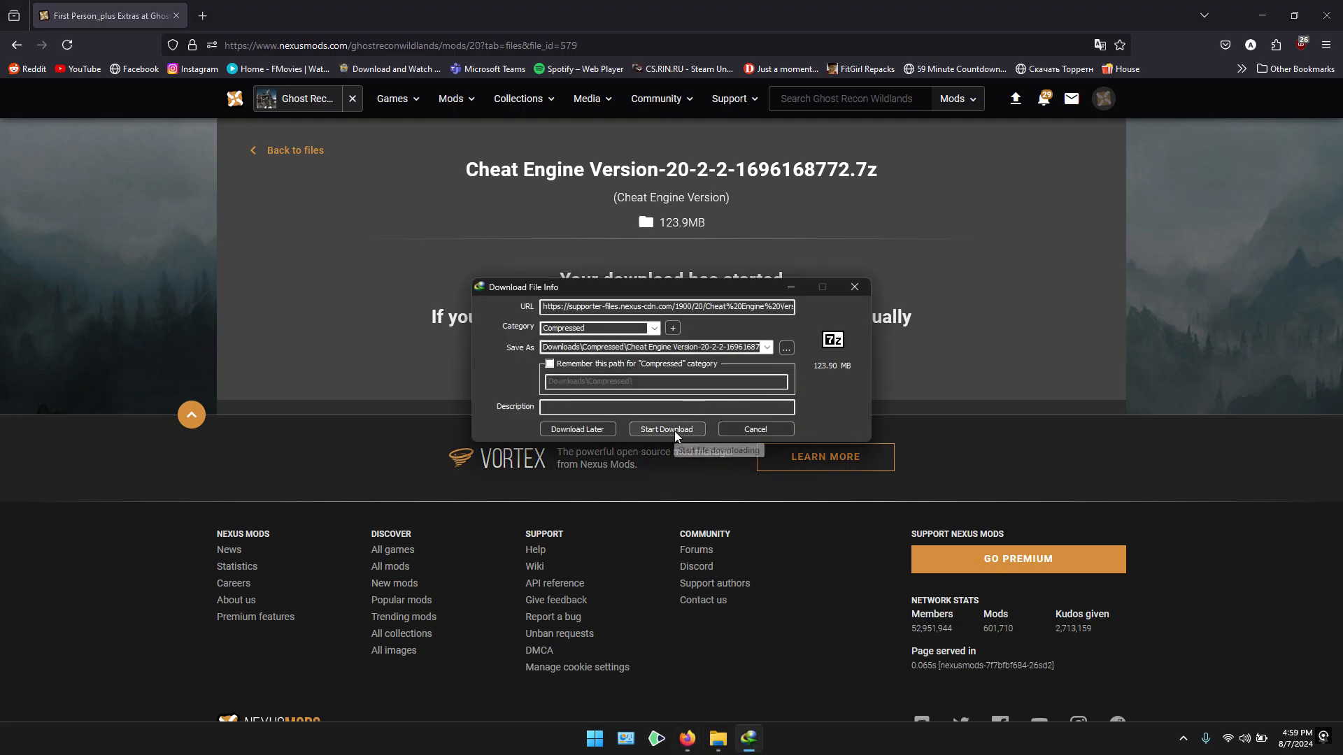
pyautogui.click(666, 430)
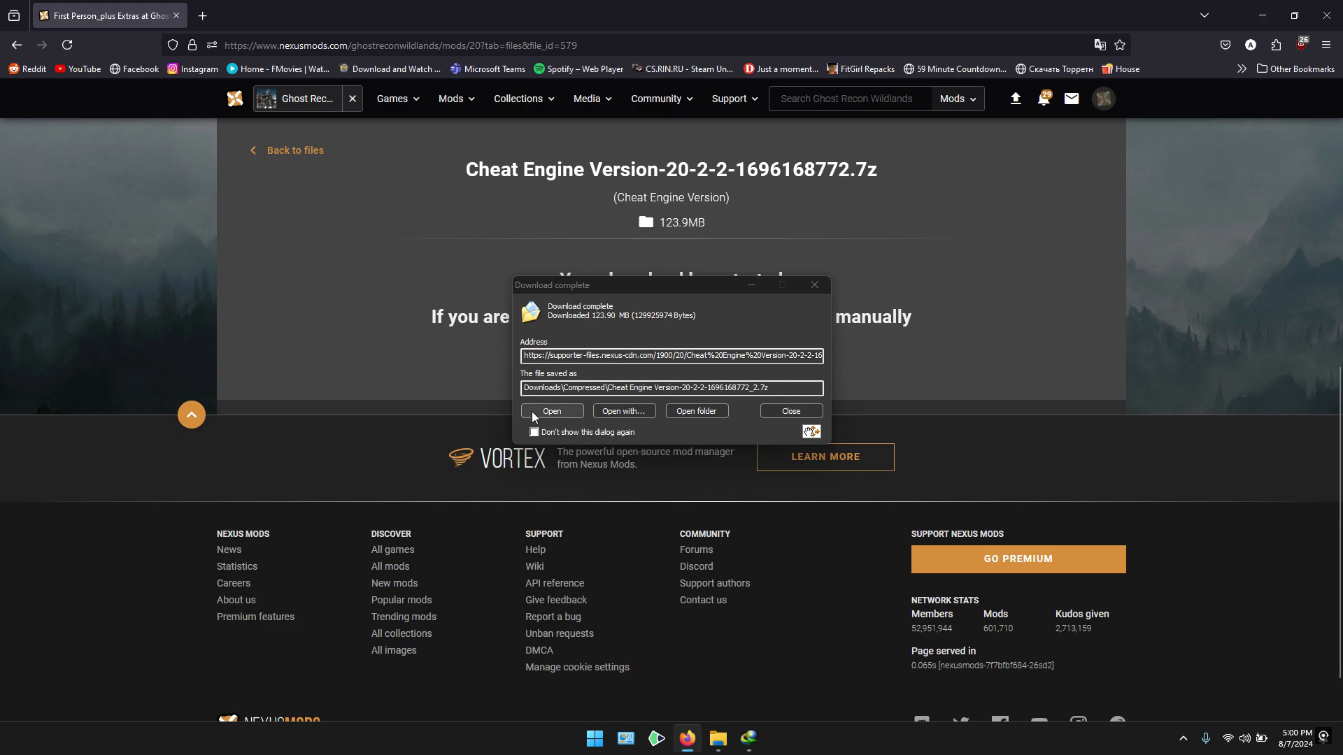
pyautogui.click(552, 414)
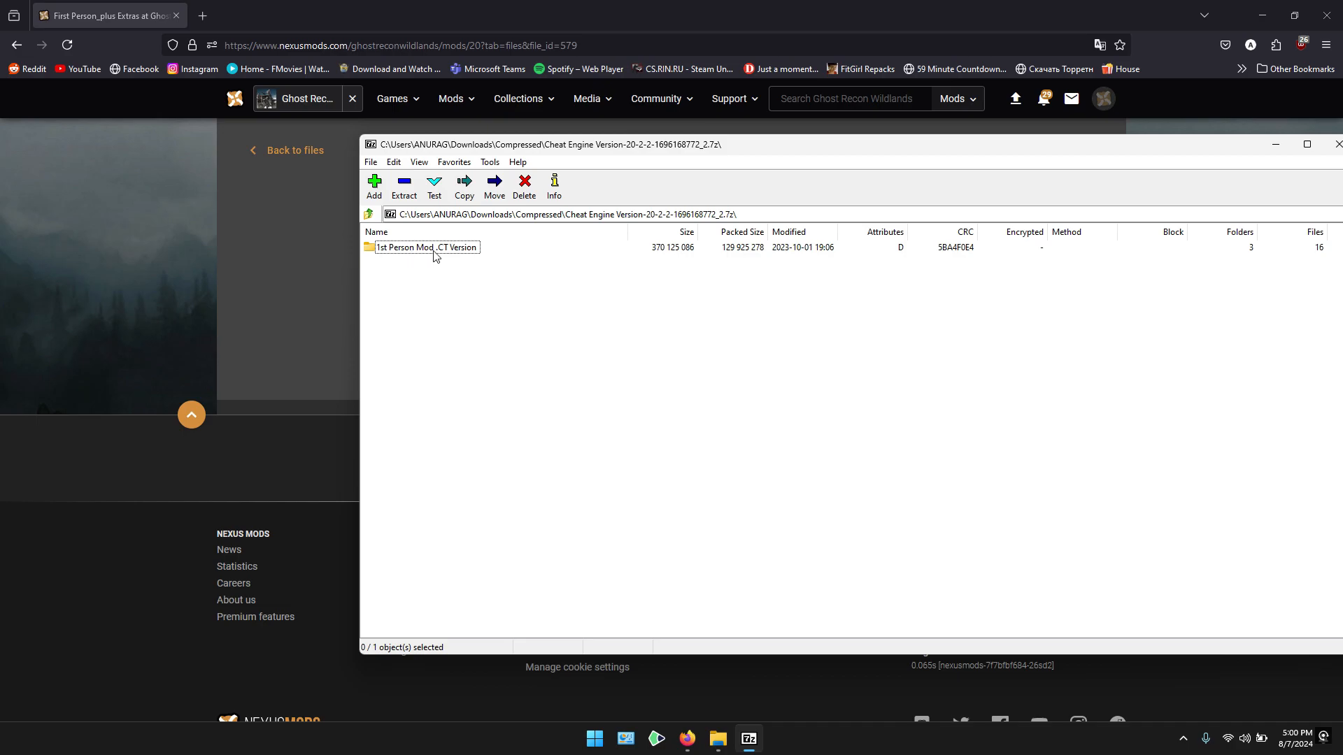
# Step: Enter the '1st Person Mod .CT Version' folder inside the downloaded archive
pyautogui.doubleClick(425, 247)
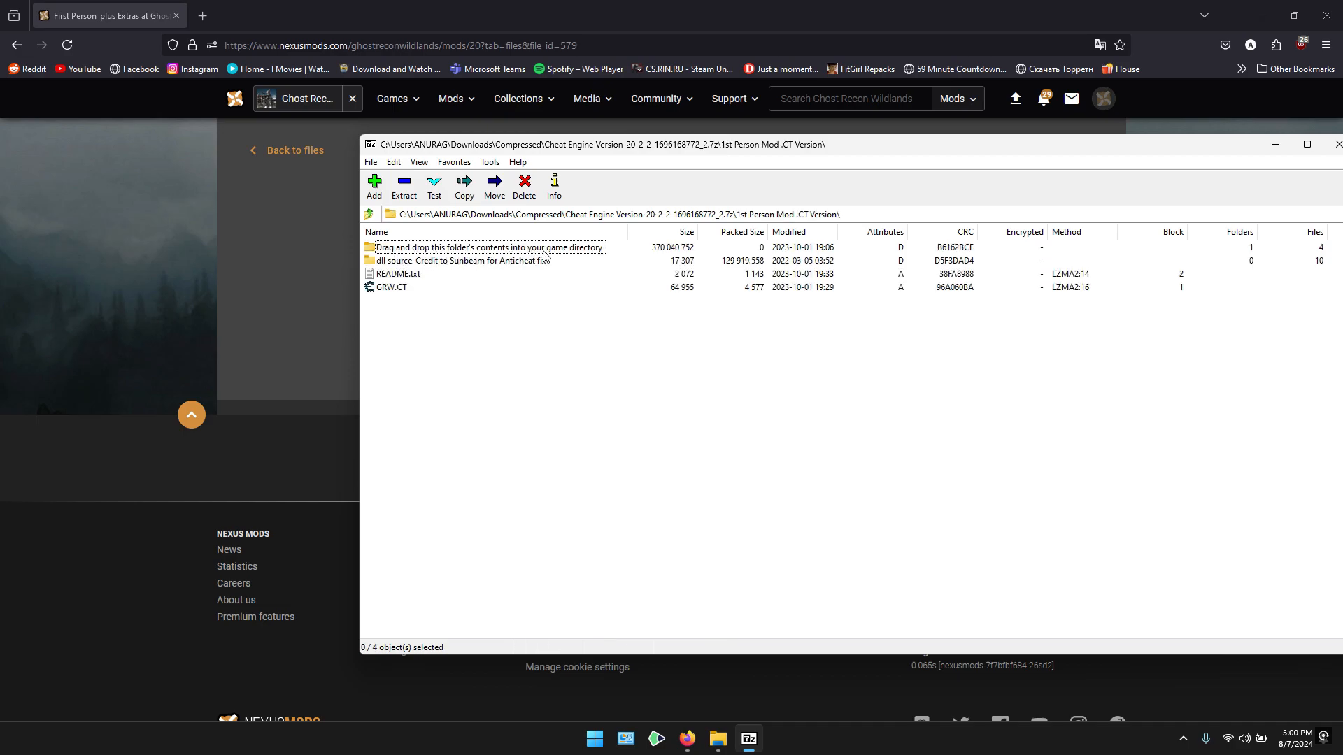
pyautogui.click(484, 248)
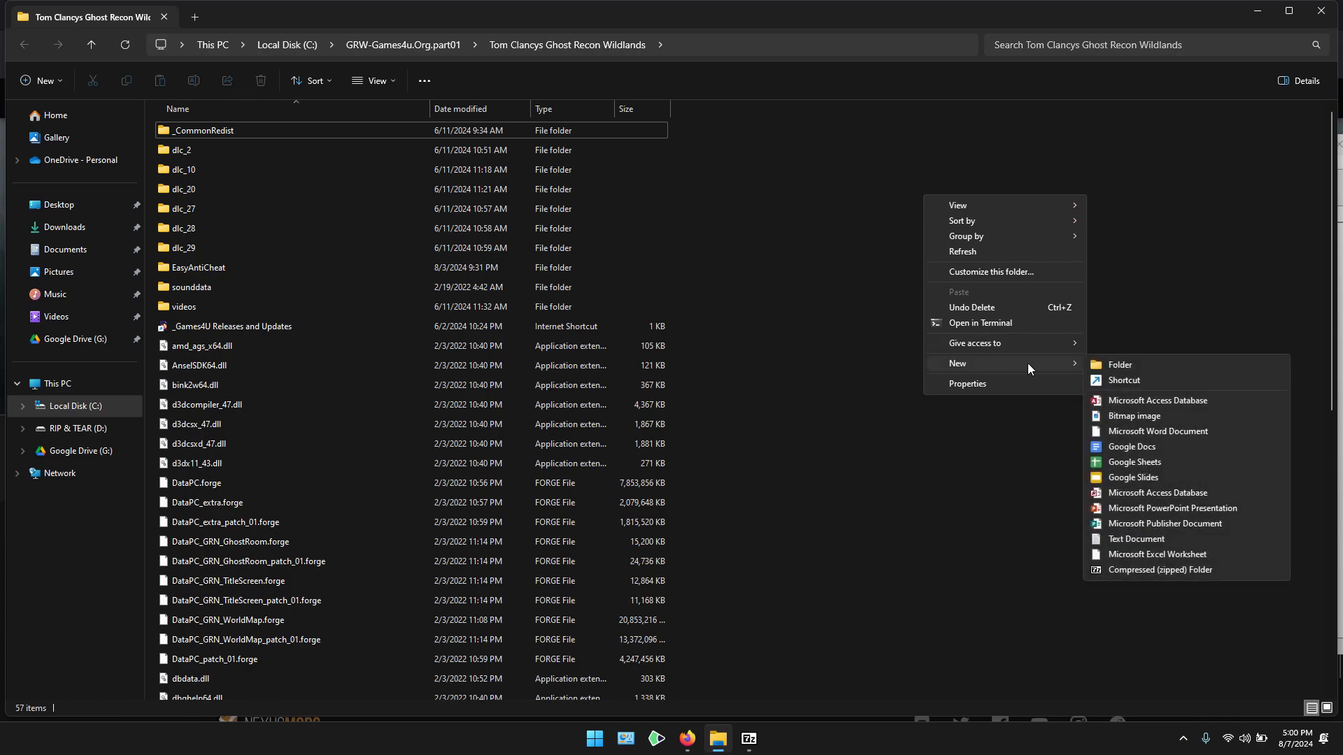
# Step: Create a new folder named Backup in the game directory and open it
pyautogui.click(1119, 365)
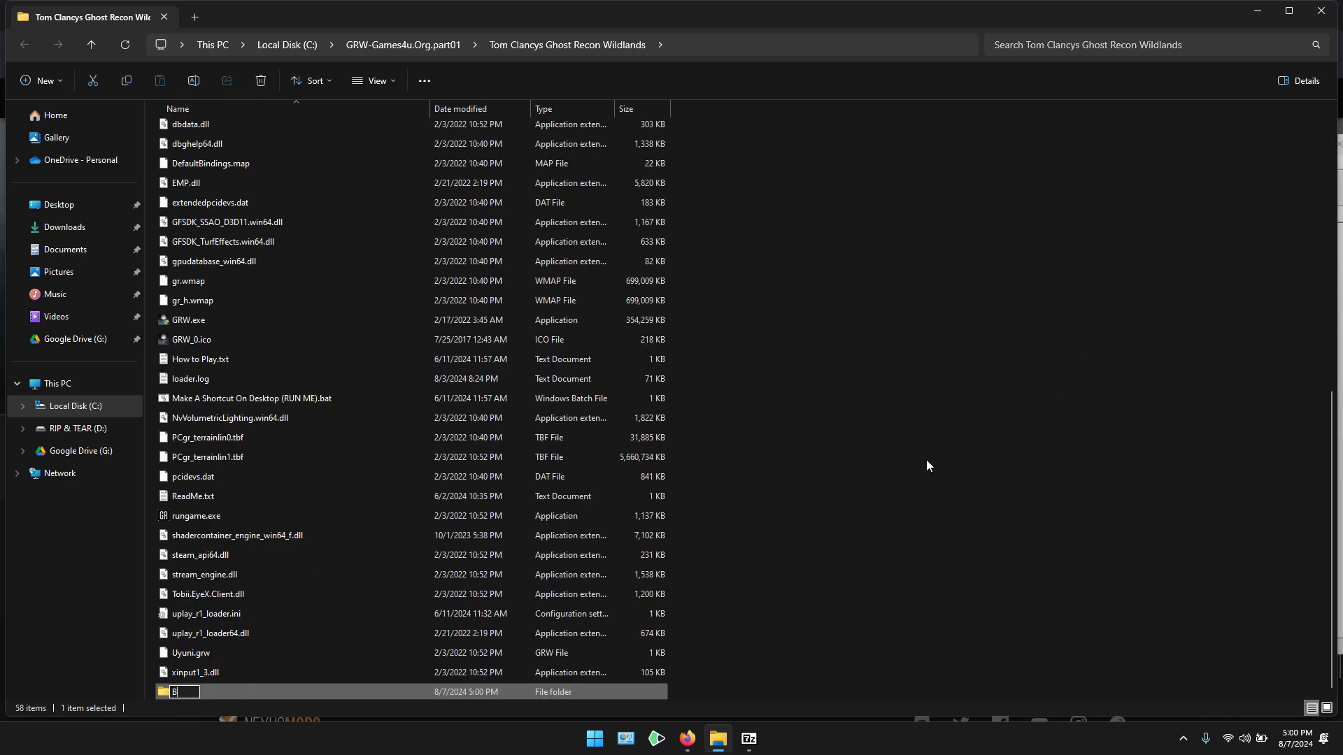
pyautogui.write('Backup')
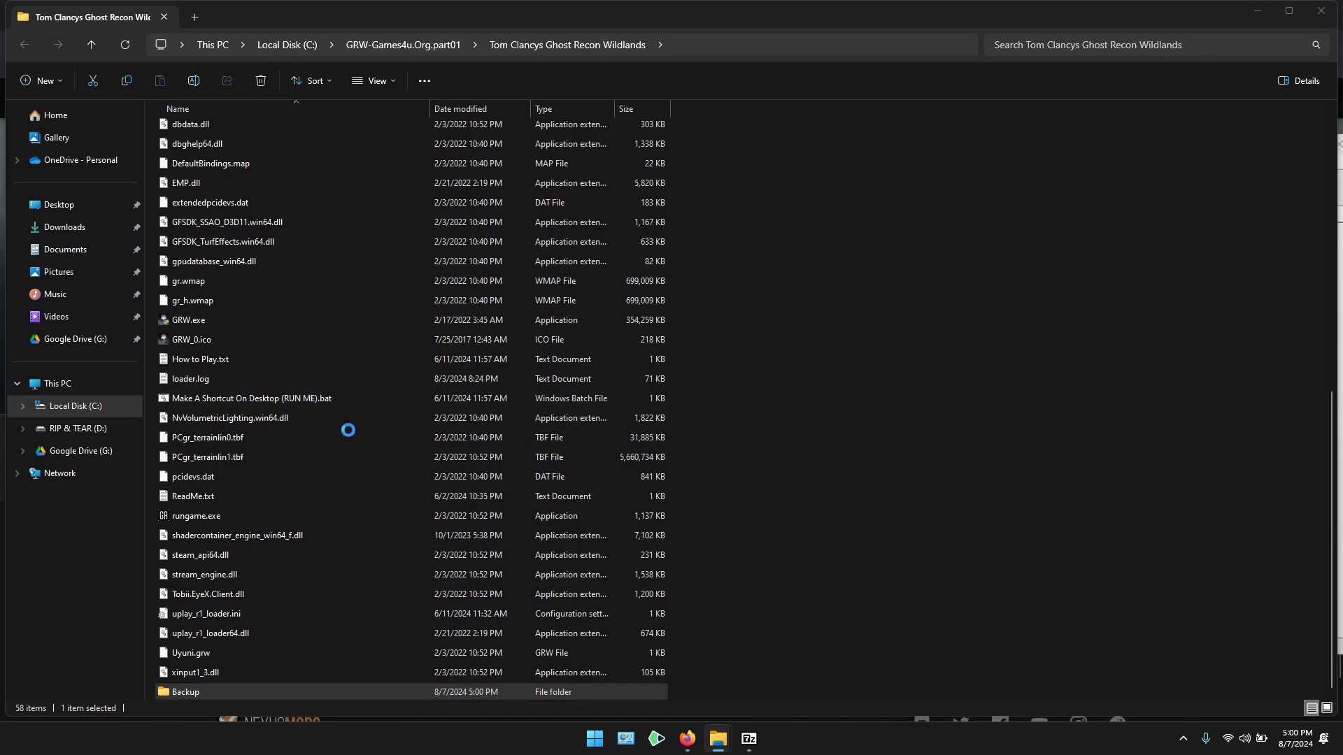
pyautogui.doubleClick(185, 691)
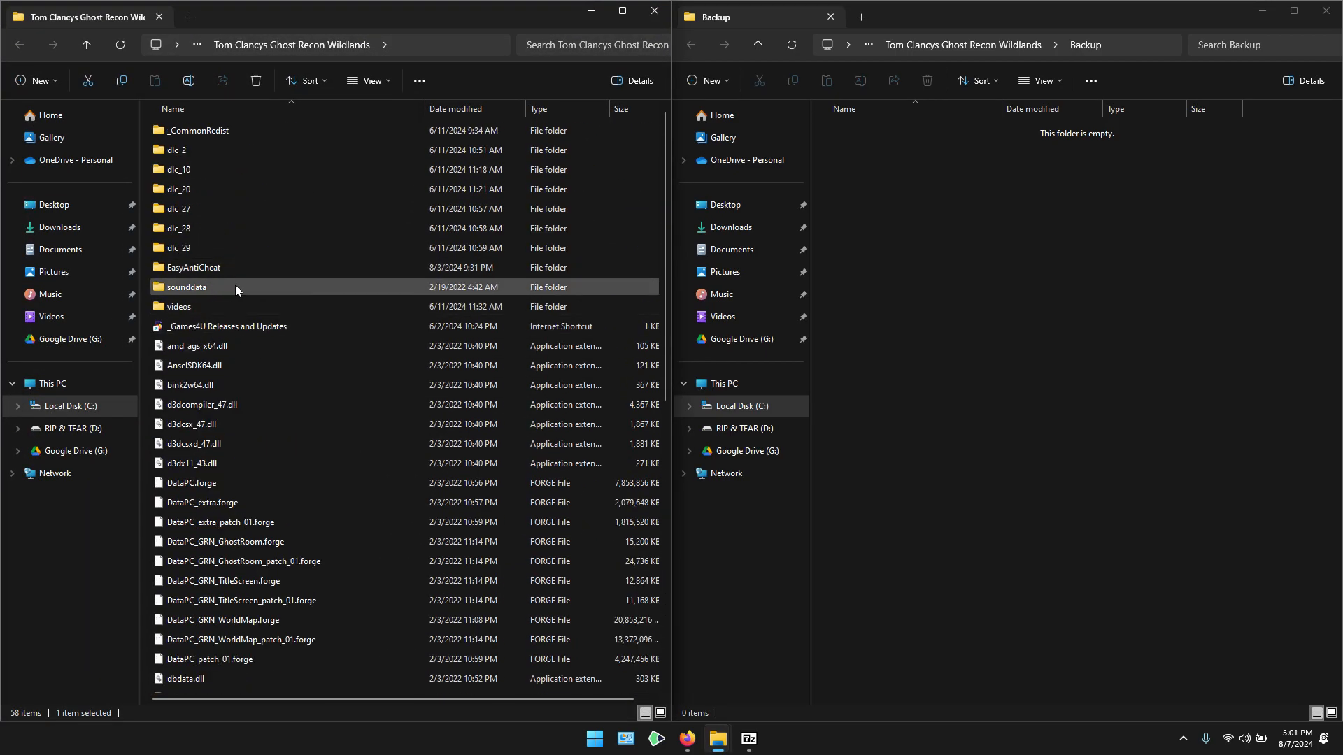
# Step: Copy the EasyAntiCheat folder and GRW.exe into the Backup folder
pyautogui.rightClick(193, 267)
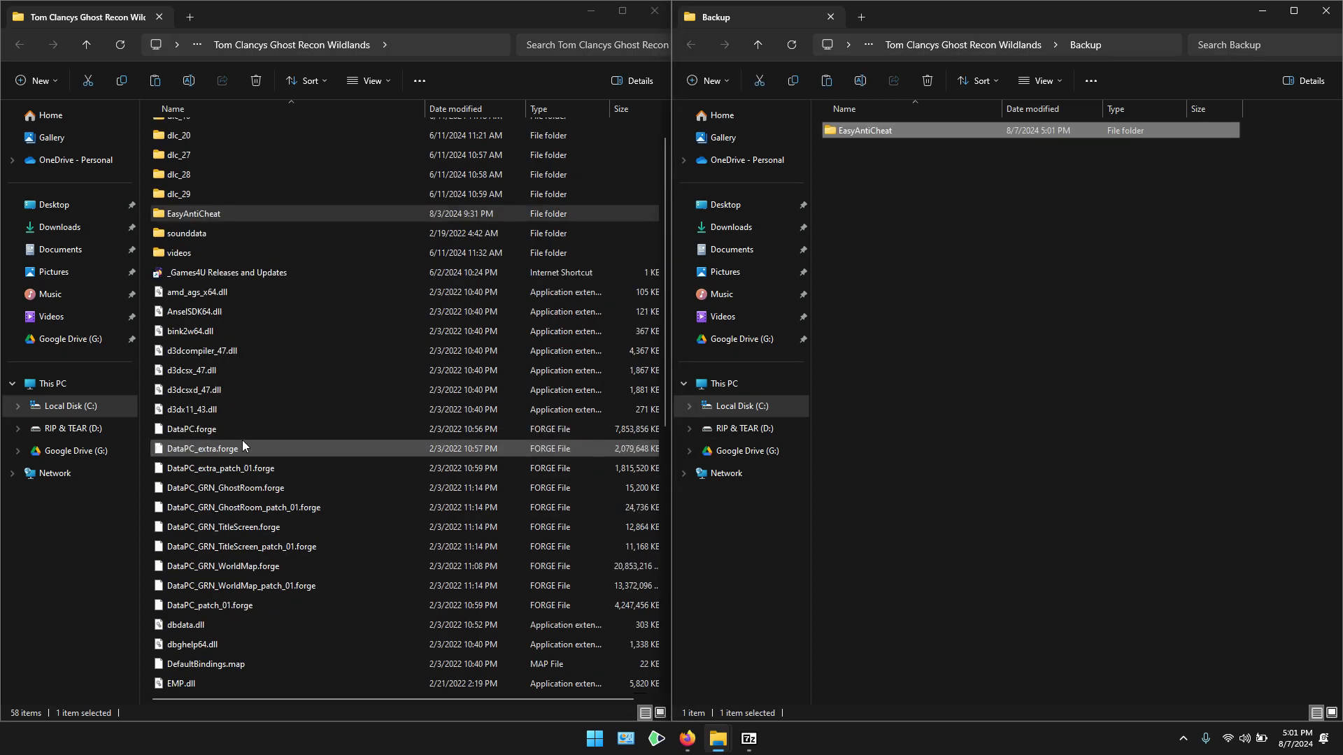
pyautogui.scroll(-3)
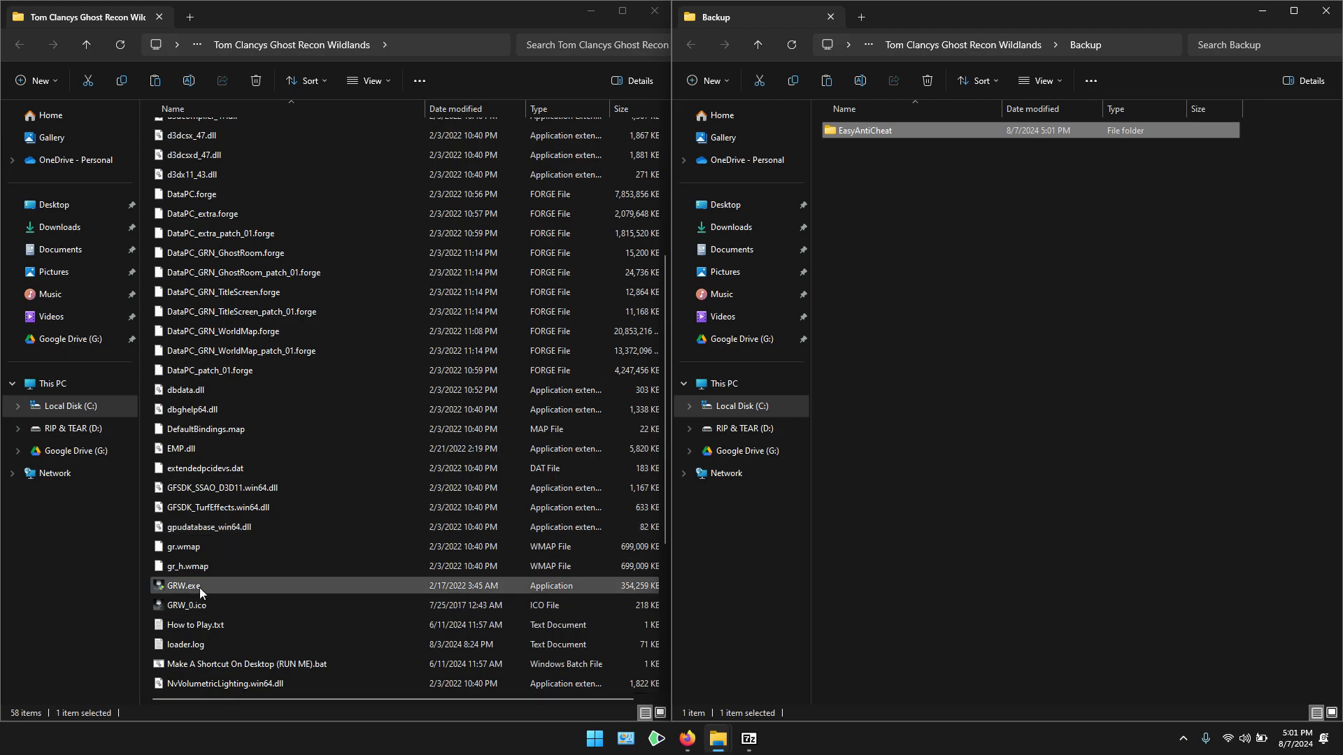
pyautogui.rightClick(182, 586)
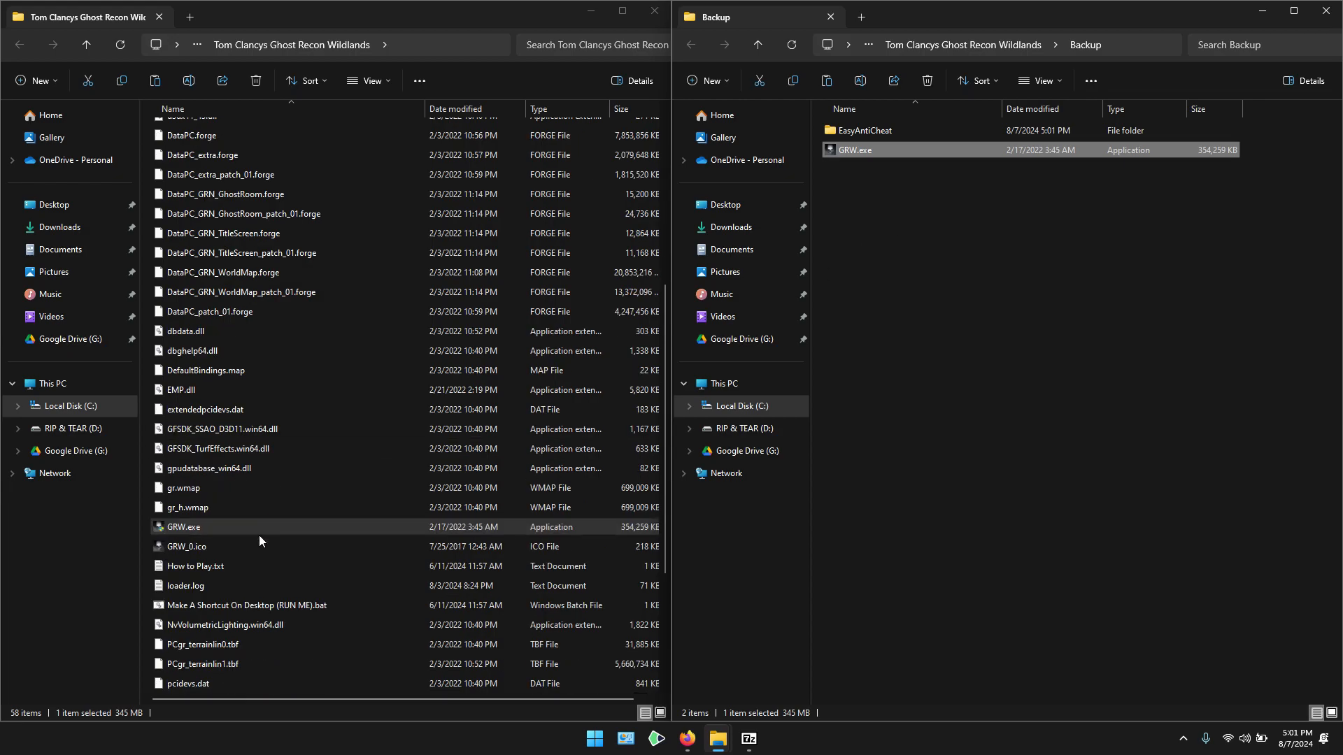
pyautogui.scroll(-3)
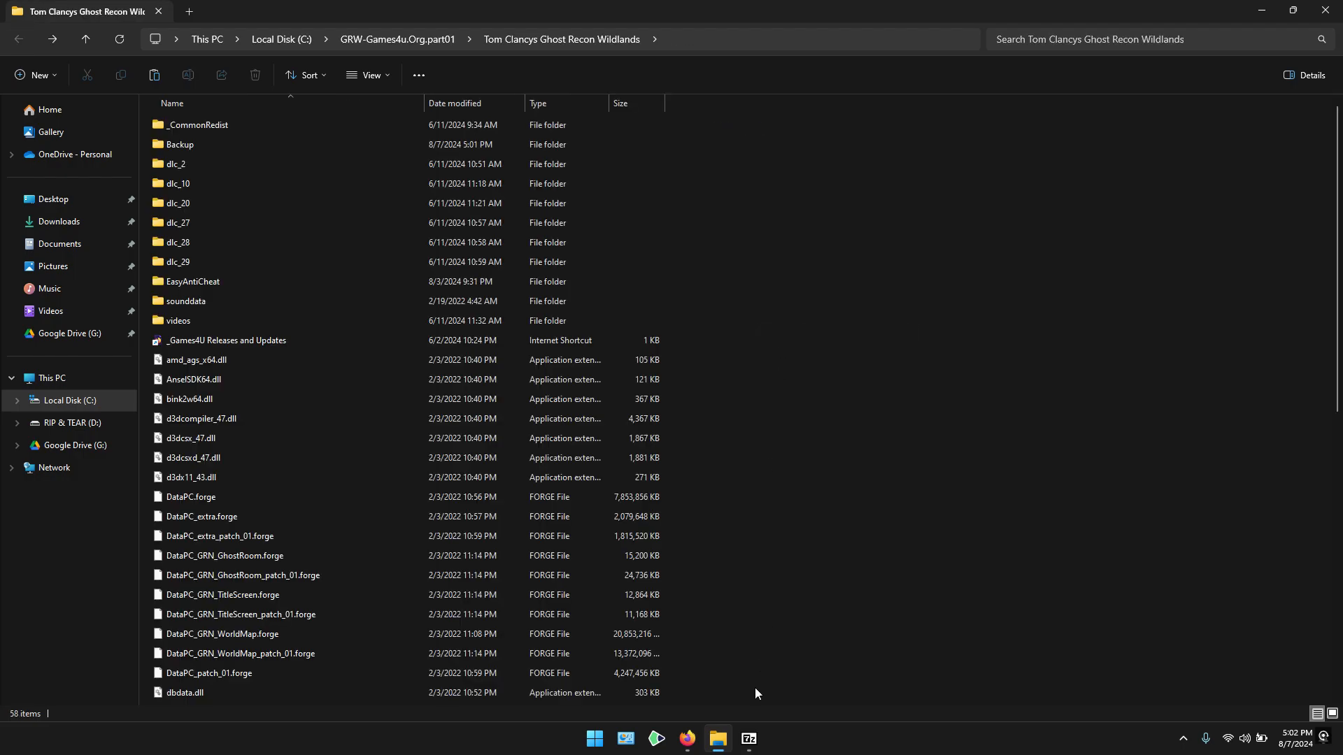
# Step: Drop the archive's mod files and GRW.CT into the game folder, replacing existing files
pyautogui.click(747, 739)
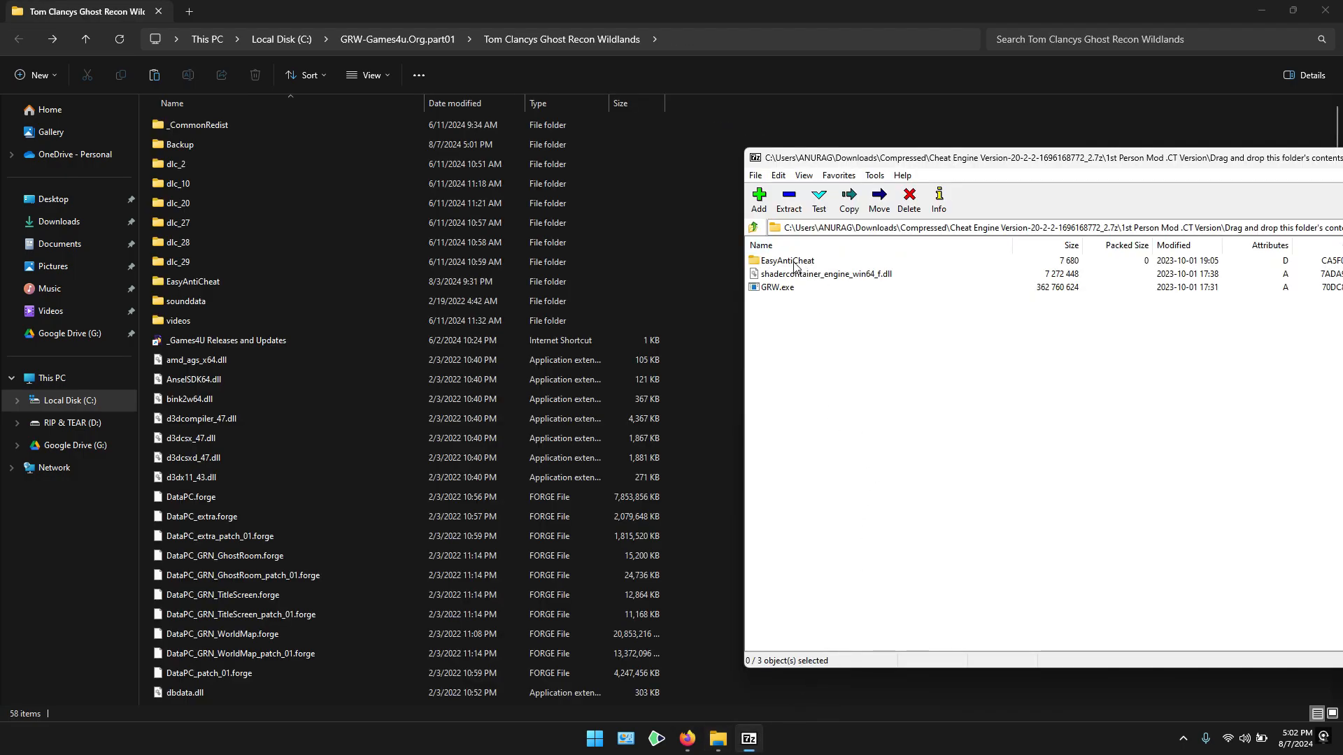
pyautogui.click(786, 260)
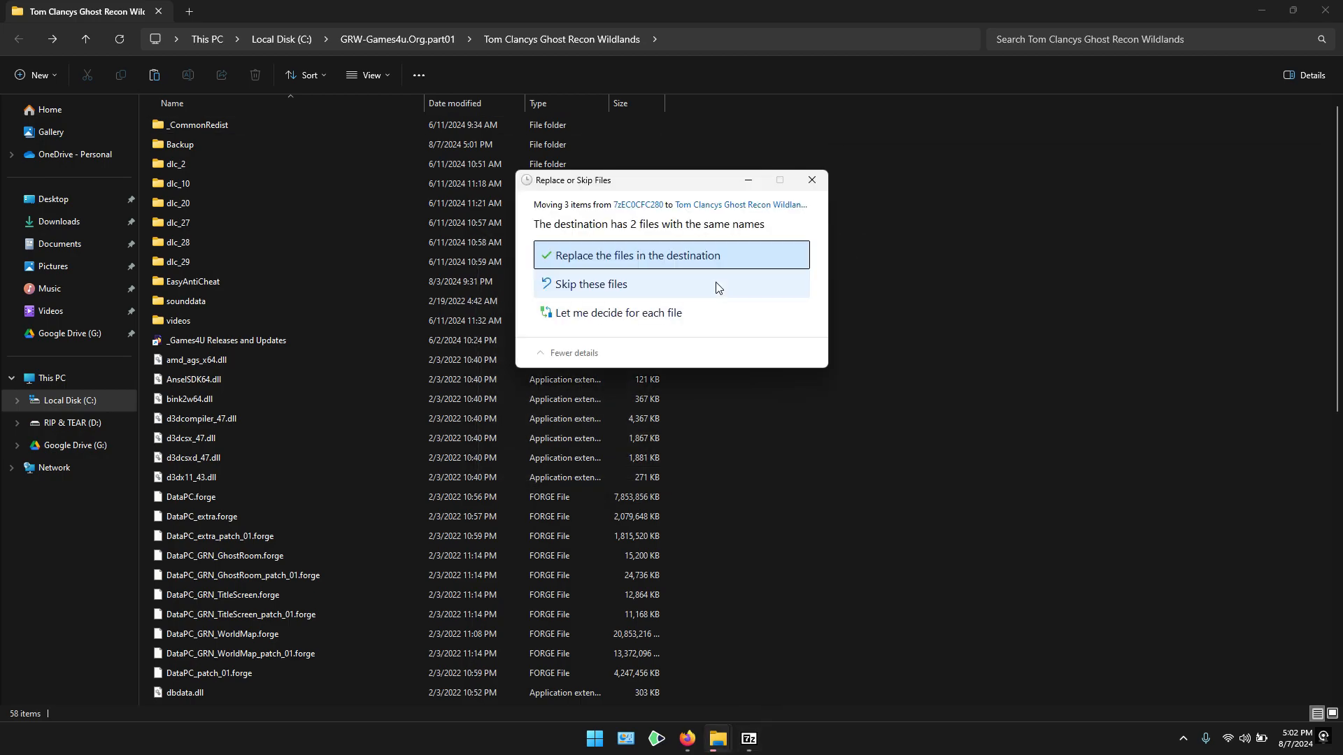
pyautogui.click(632, 255)
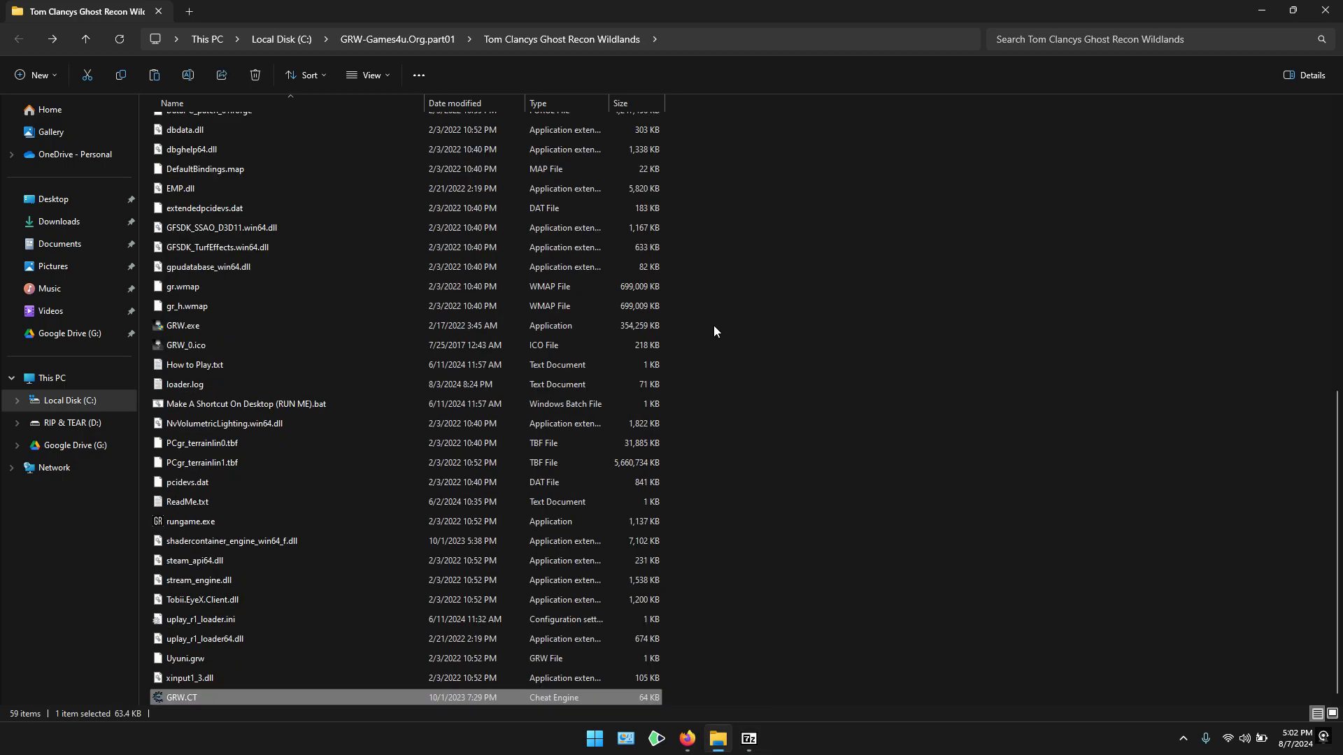
pyautogui.moveTo(264, 712)
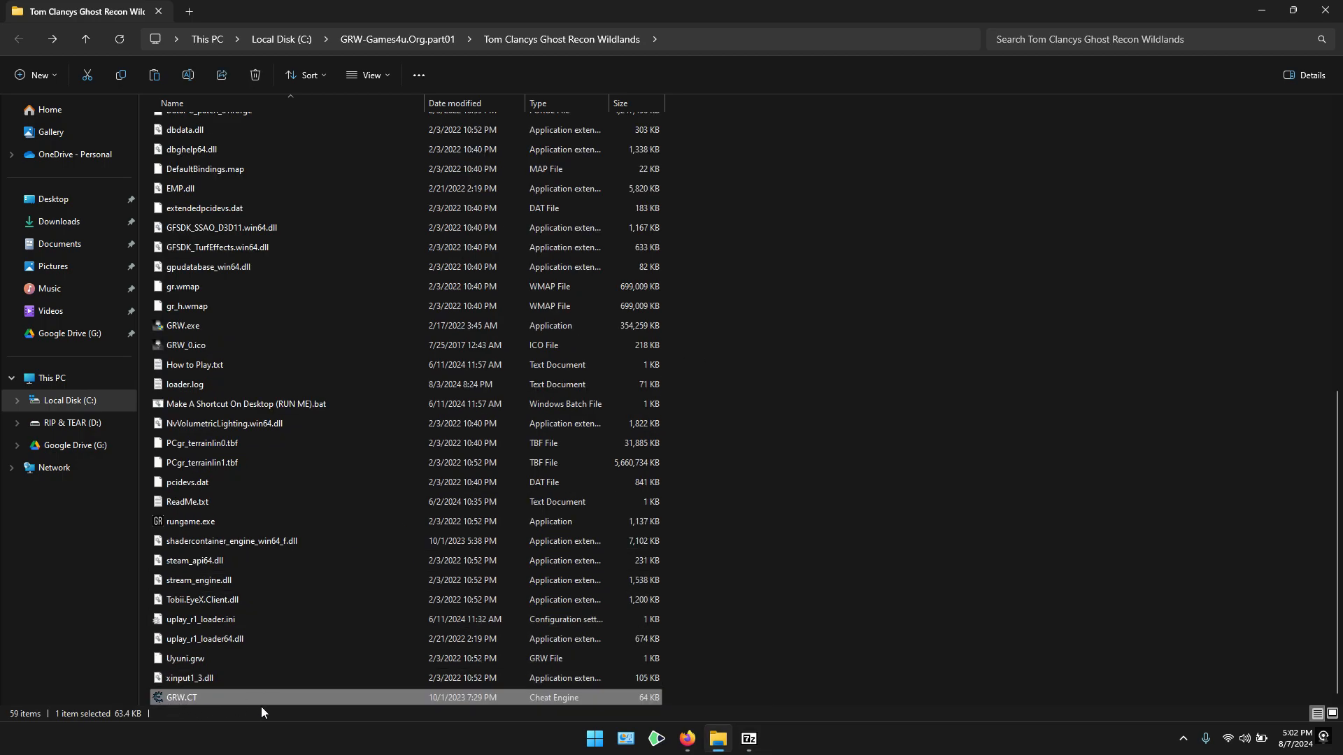
# Step: Download the Cheat Engine 7.5 Windows installer from the site via IDM
pyautogui.click(686, 739)
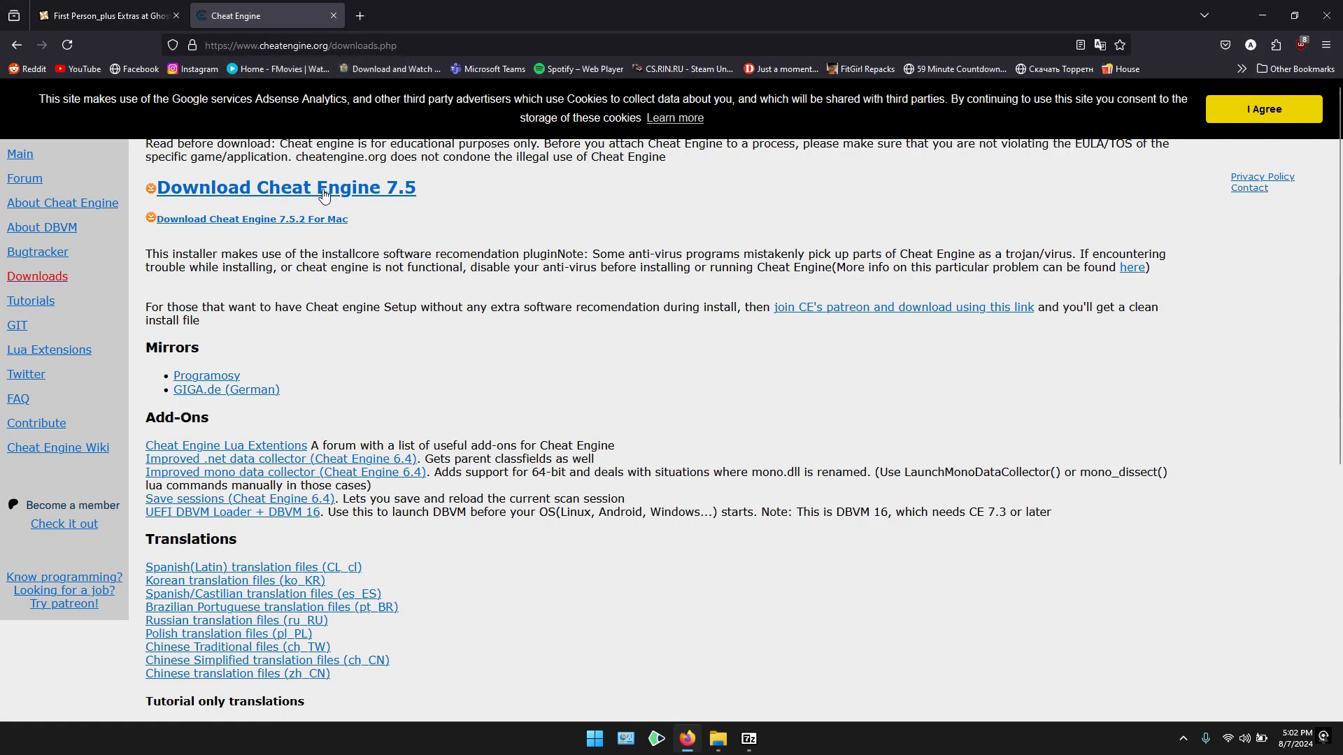
pyautogui.click(286, 186)
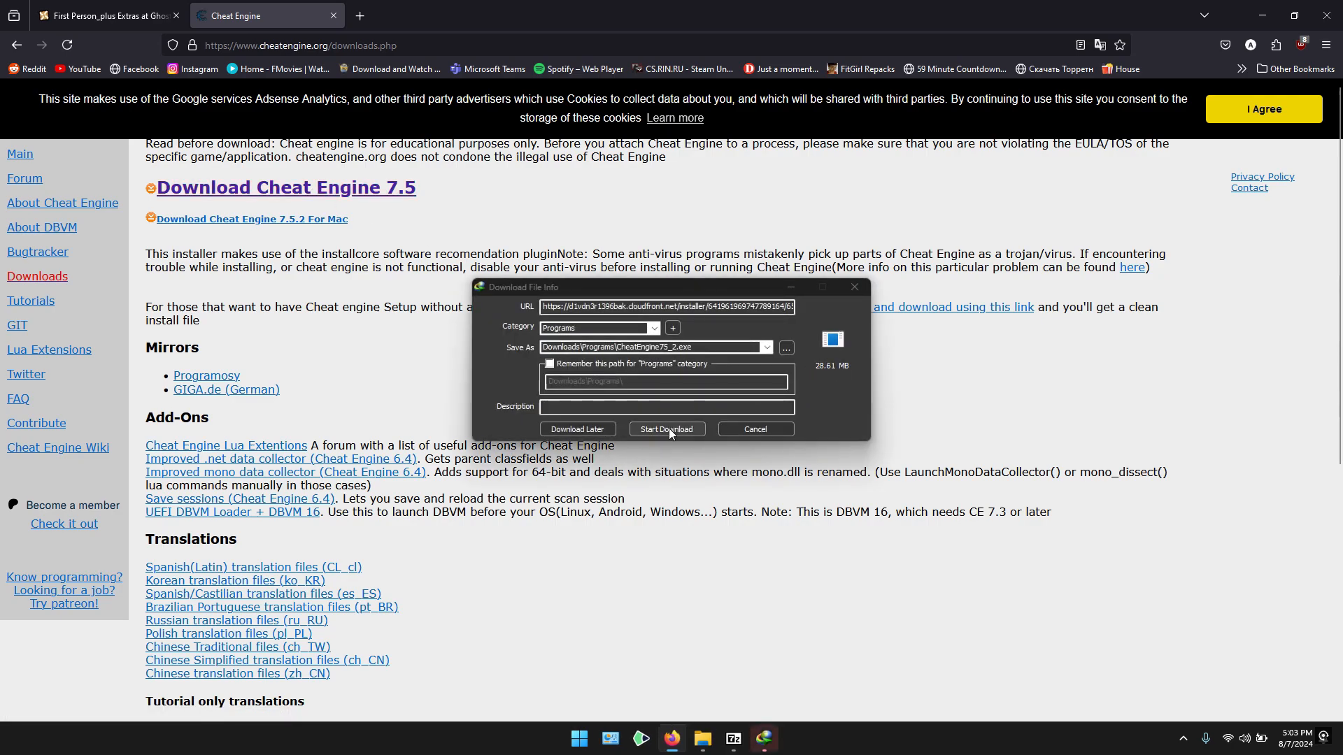
pyautogui.click(666, 429)
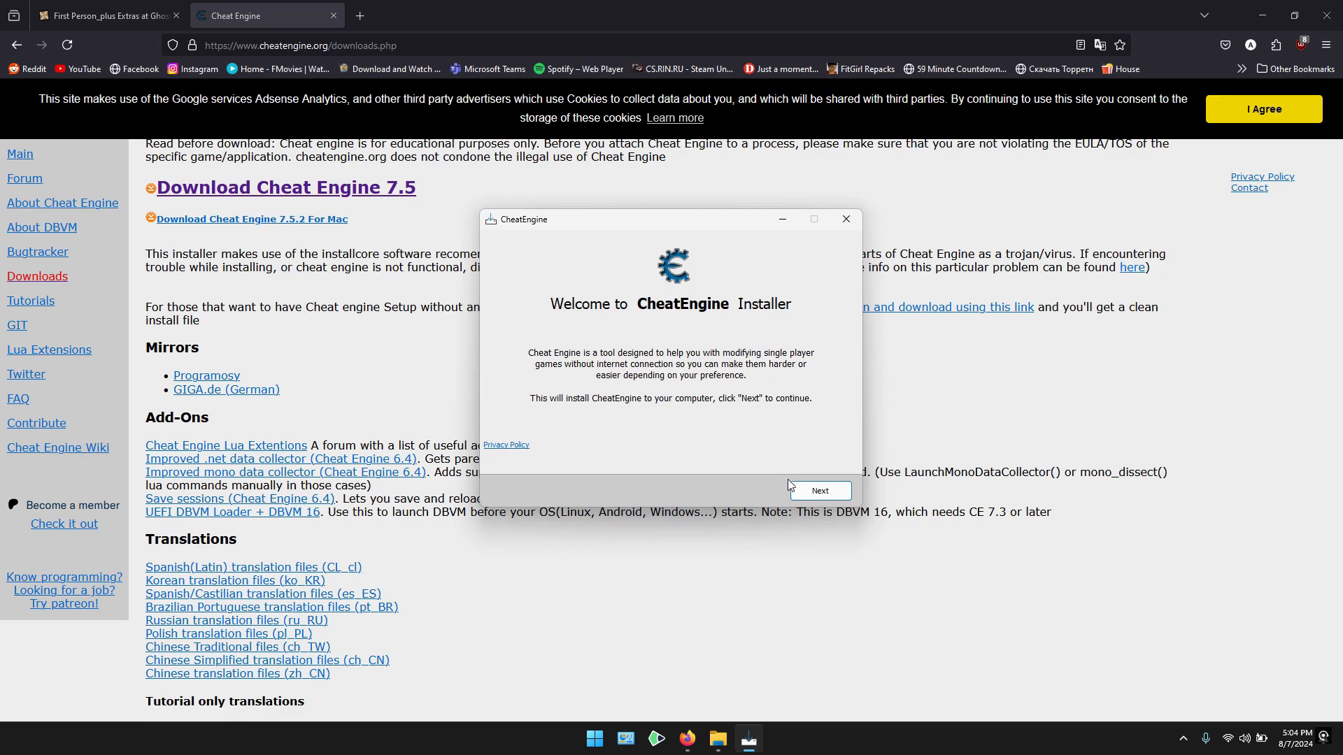
# Step: Complete the installer, declining the RAV Endpoint offer, and launch Cheat Engine
pyautogui.click(818, 490)
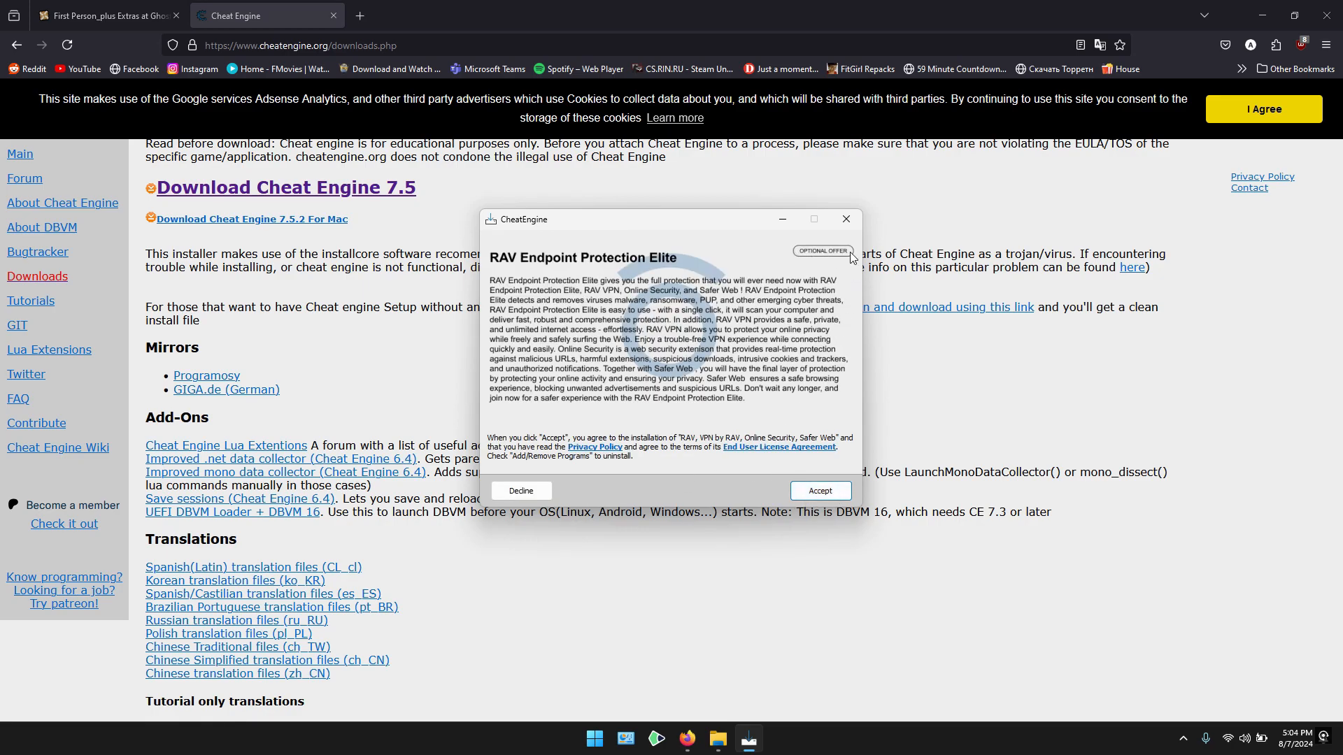
pyautogui.click(818, 491)
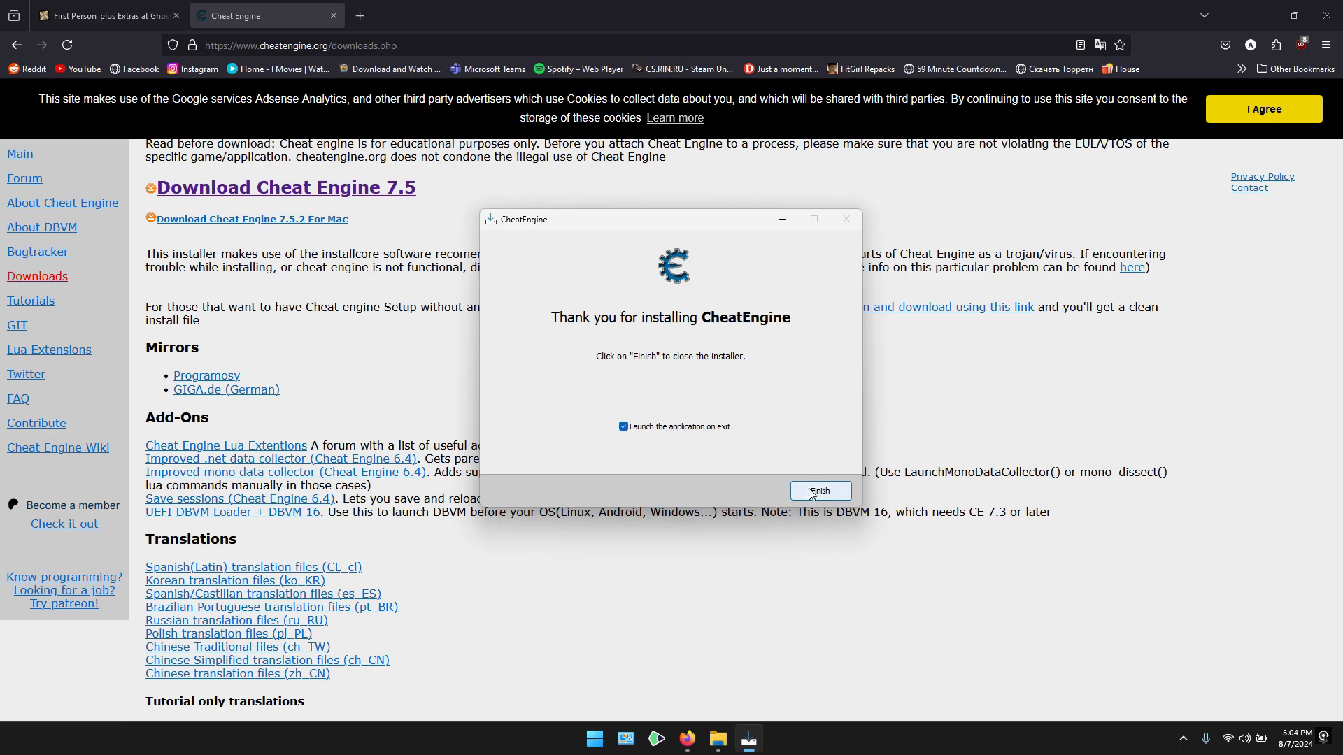
pyautogui.click(819, 491)
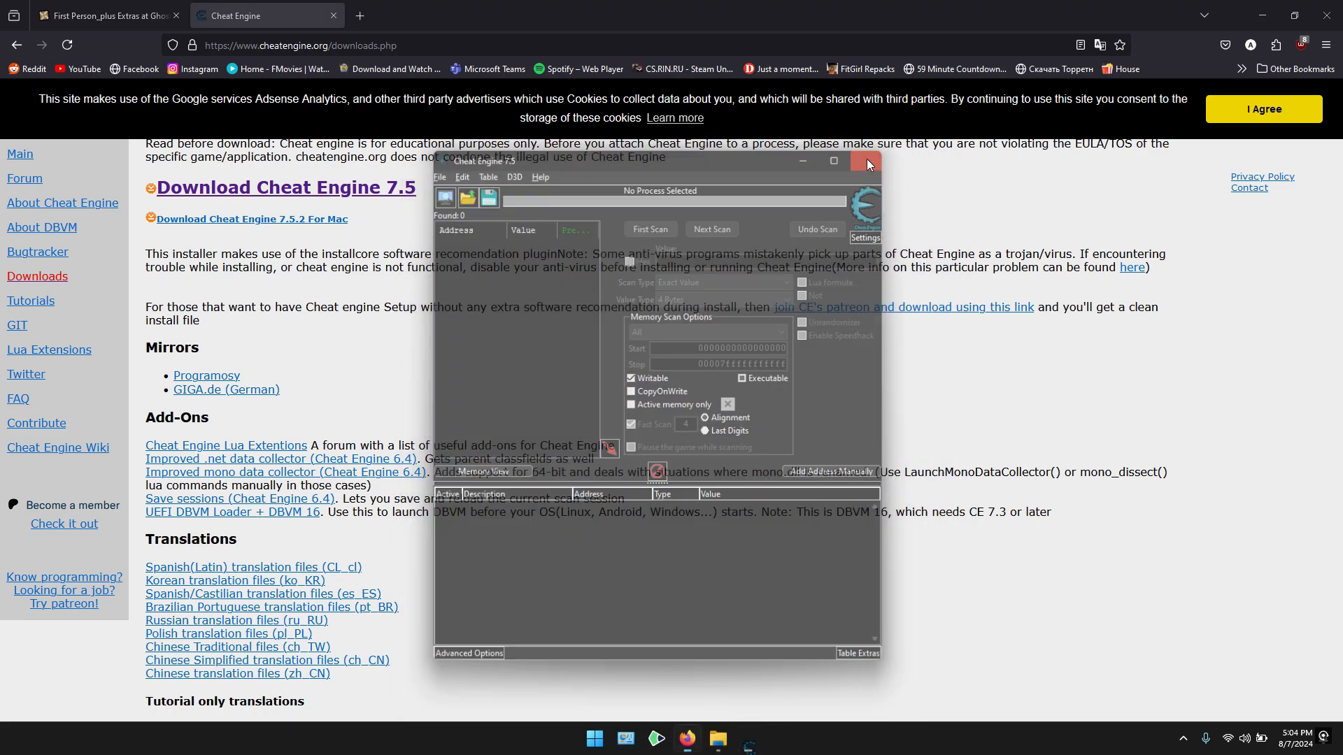
# Step: Close the empty Cheat Engine and load GRW.CT from the game folder into it
pyautogui.click(866, 163)
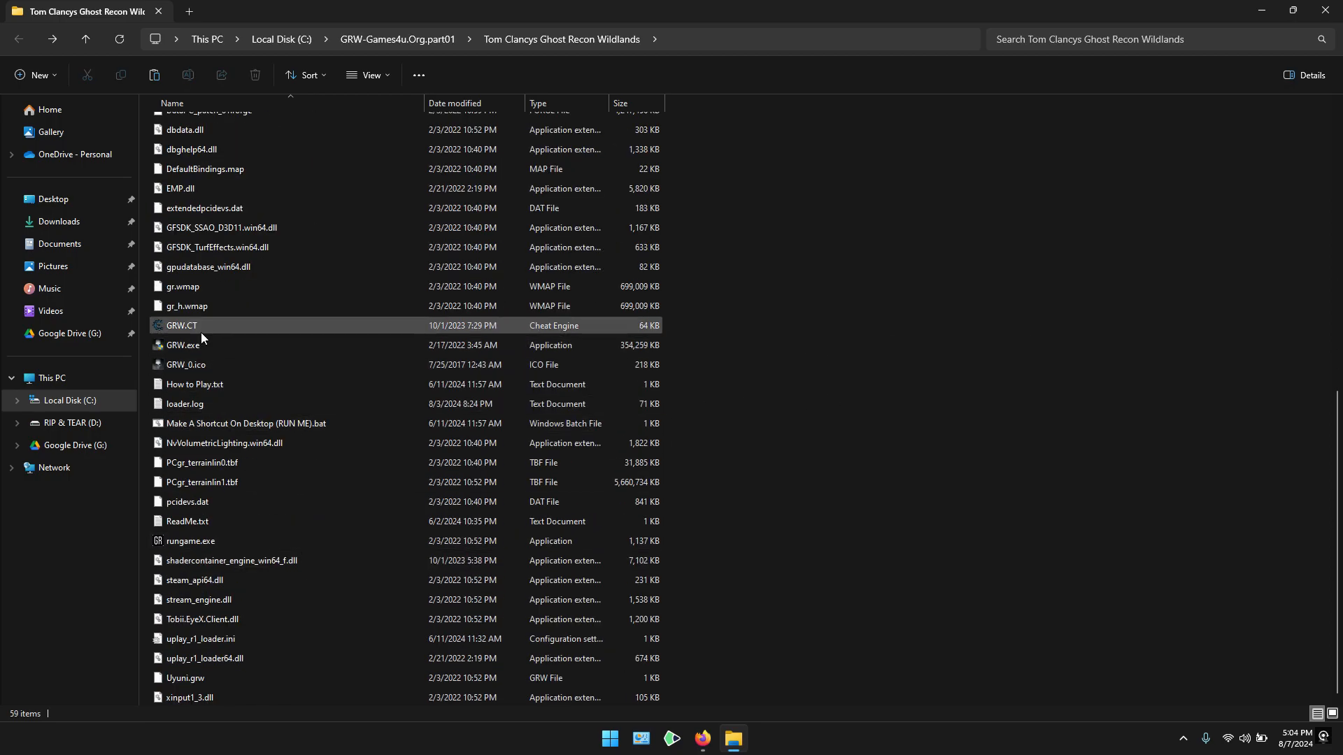
pyautogui.click(180, 326)
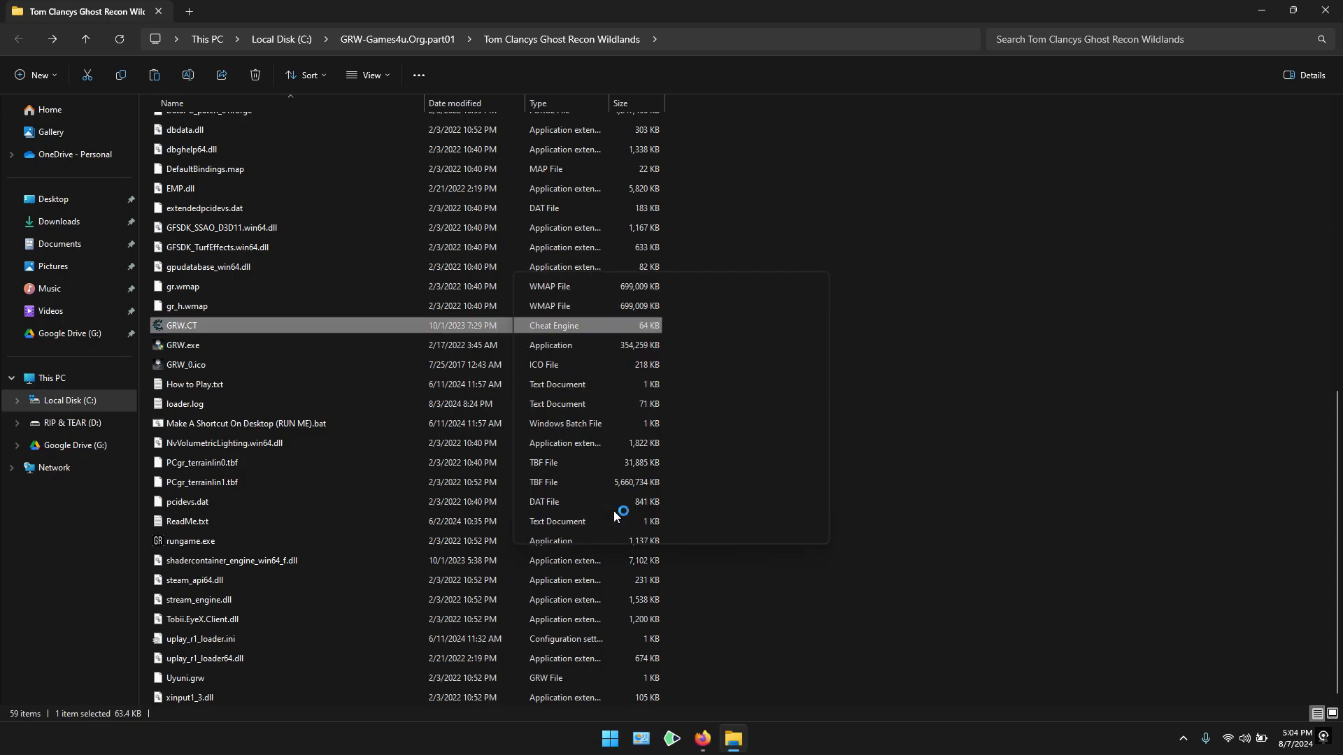
pyautogui.doubleClick(181, 326)
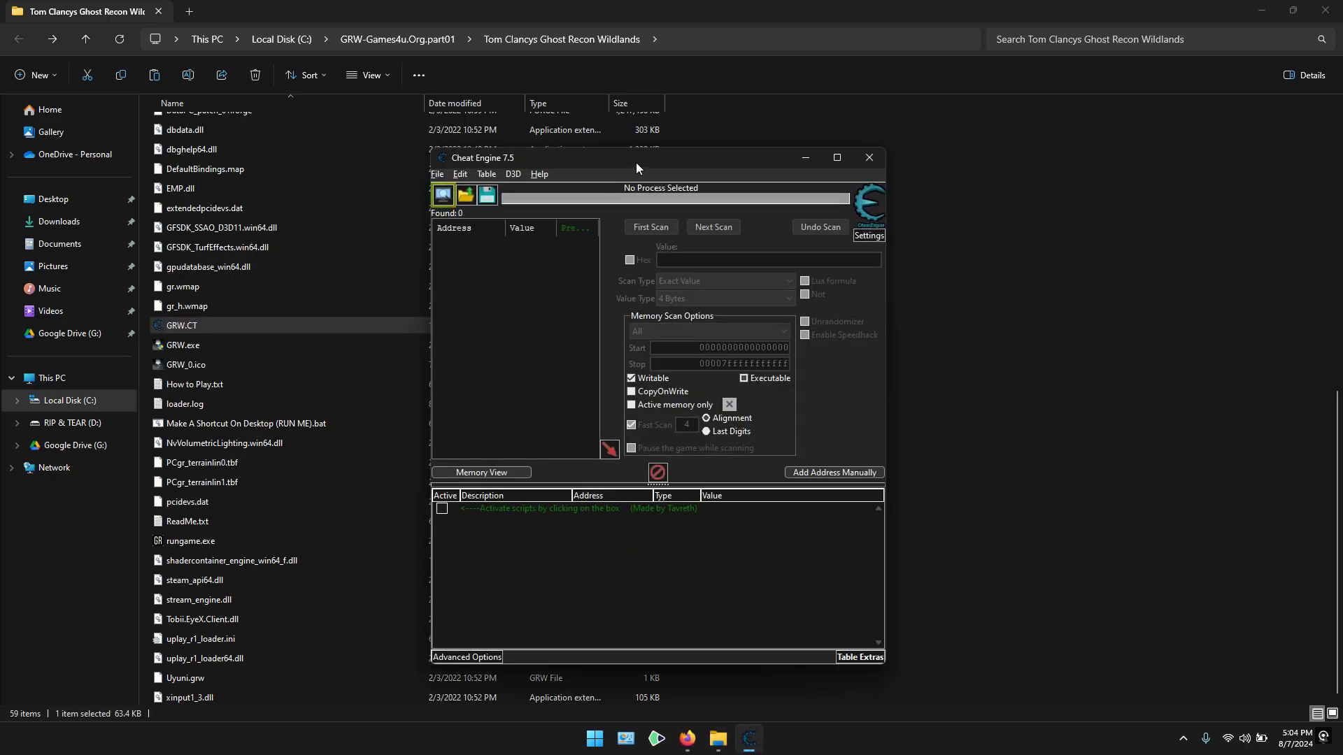
pyautogui.moveTo(638, 158); pyautogui.dragTo(968, 149)
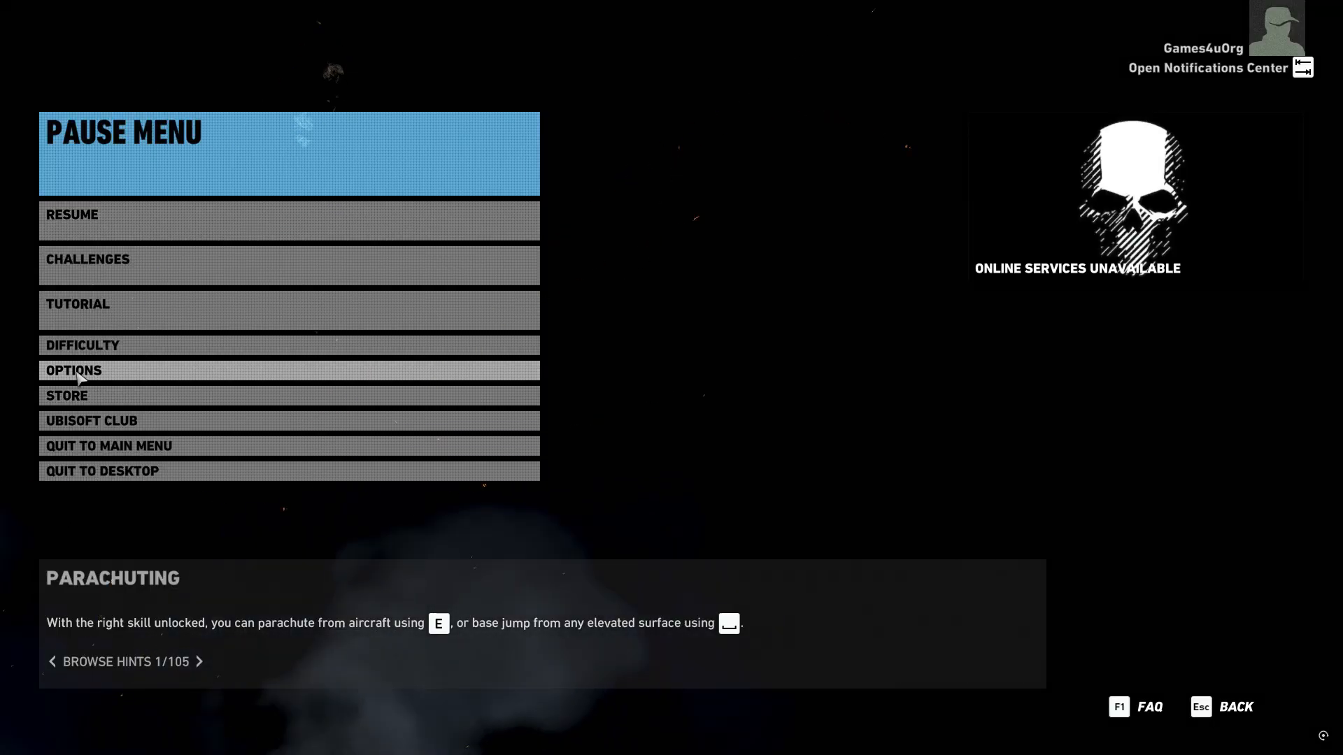
# Step: Navigate to the Player Item key bindings under Keyboard and Mouse key mapping
pyautogui.click(74, 369)
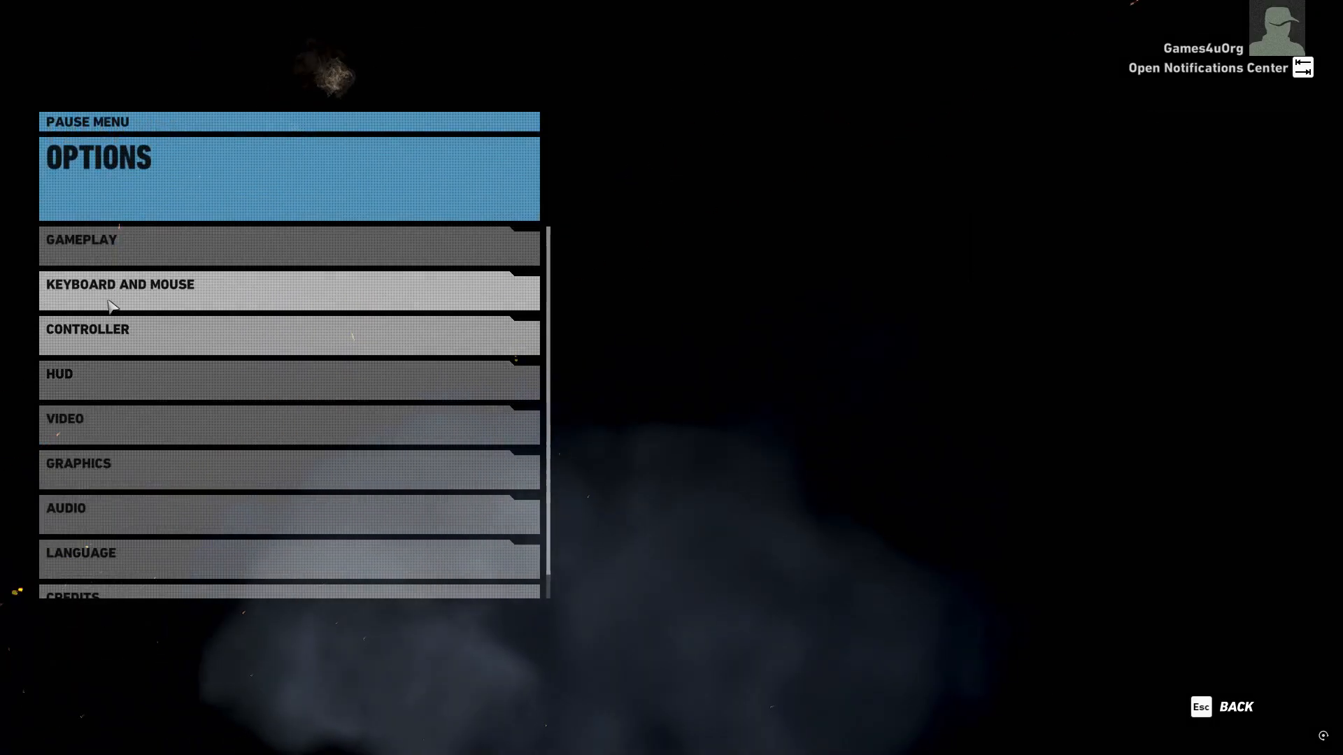
pyautogui.moveTo(177, 293)
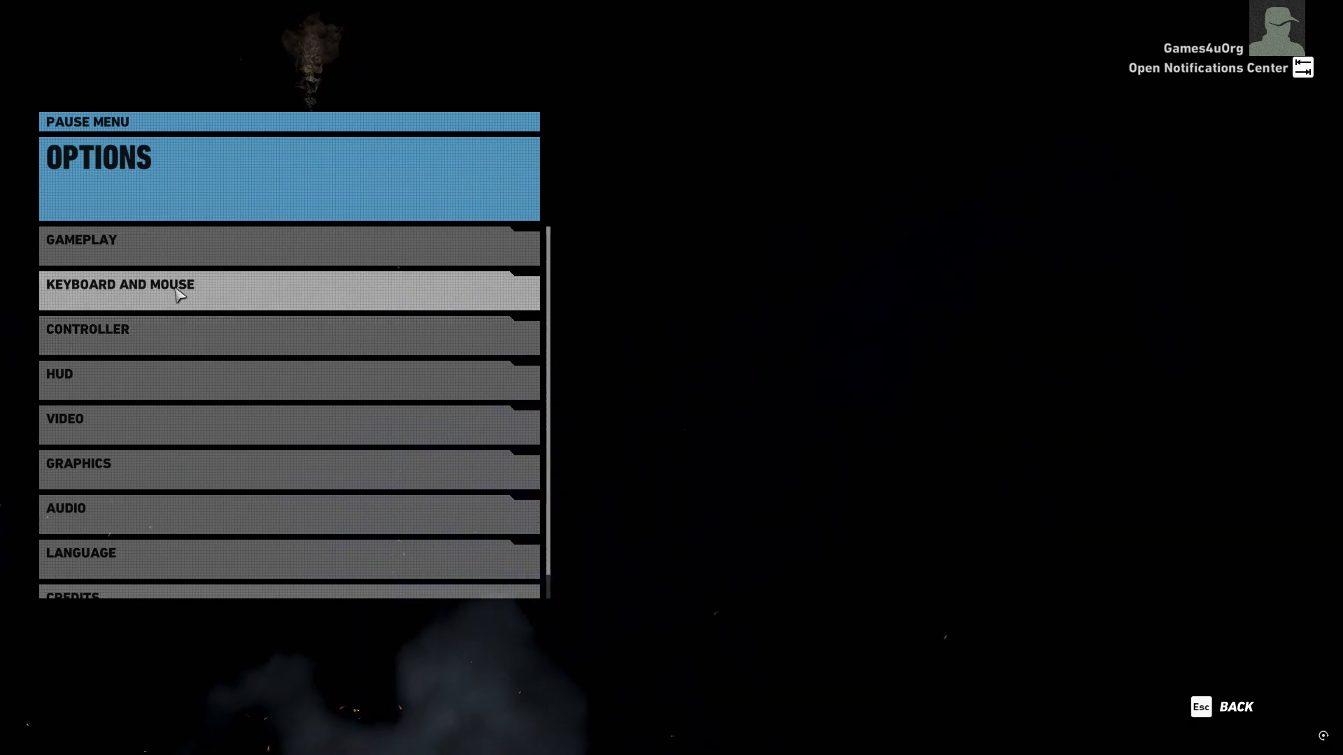
pyautogui.click(120, 284)
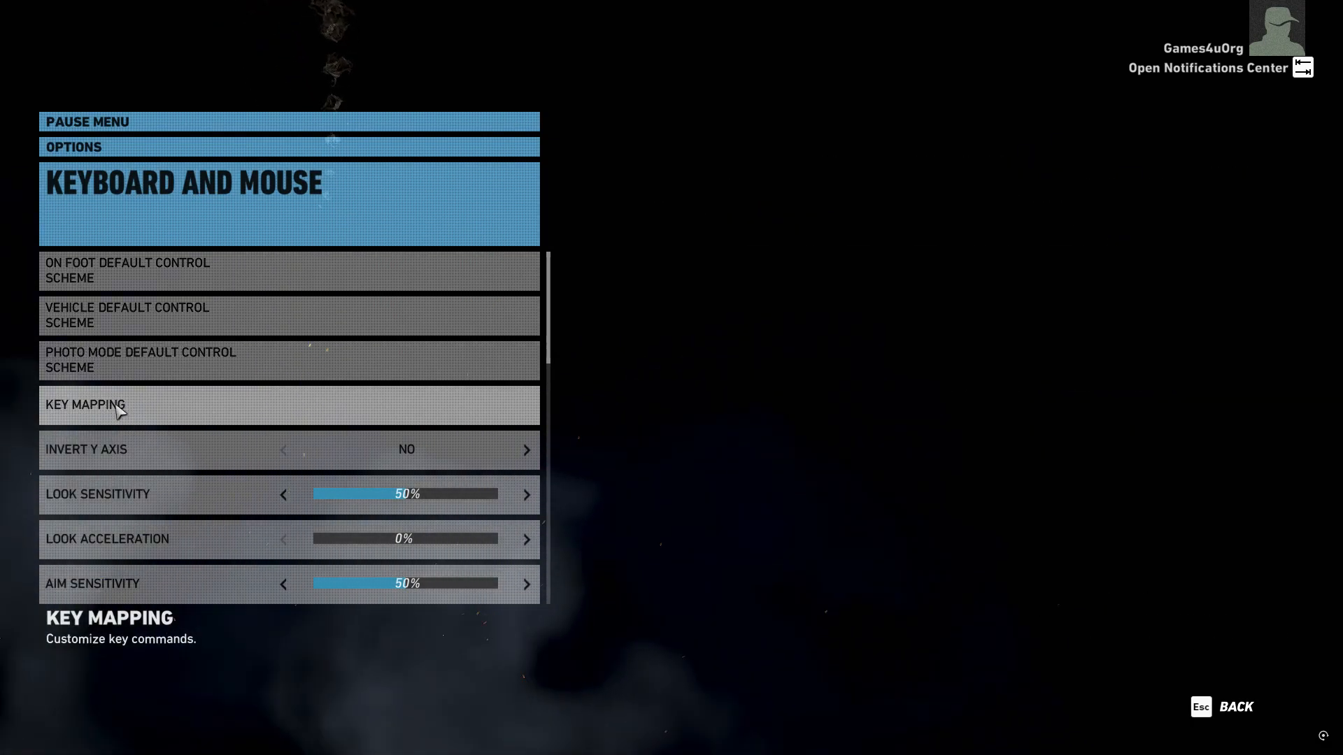
pyautogui.click(85, 404)
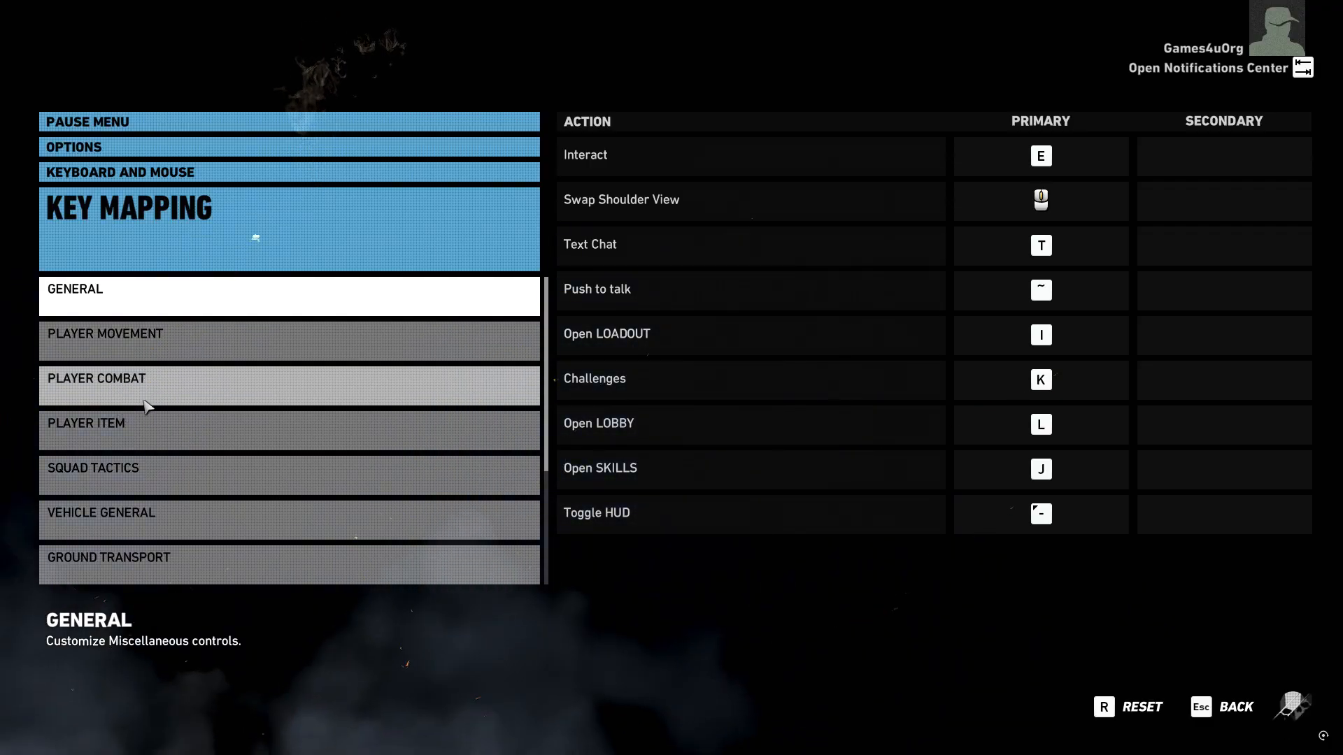
pyautogui.click(289, 430)
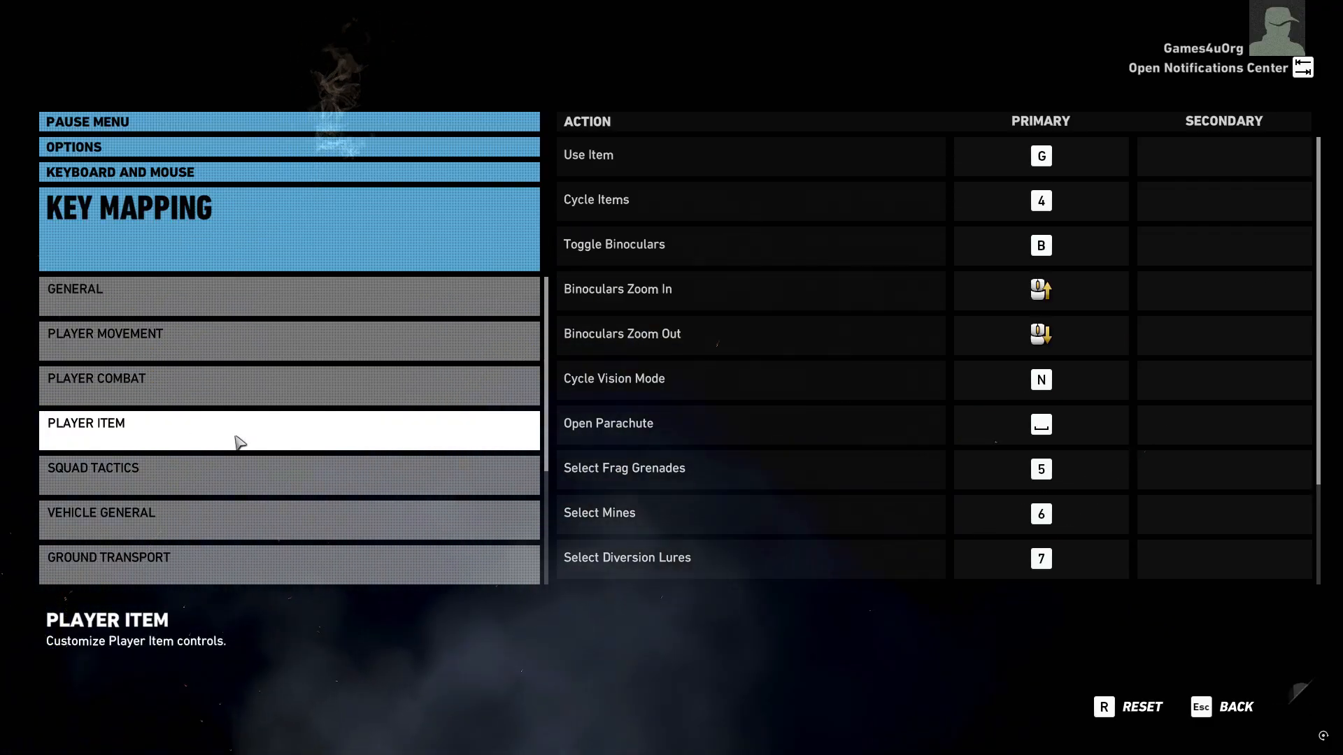
pyautogui.scroll(-3)
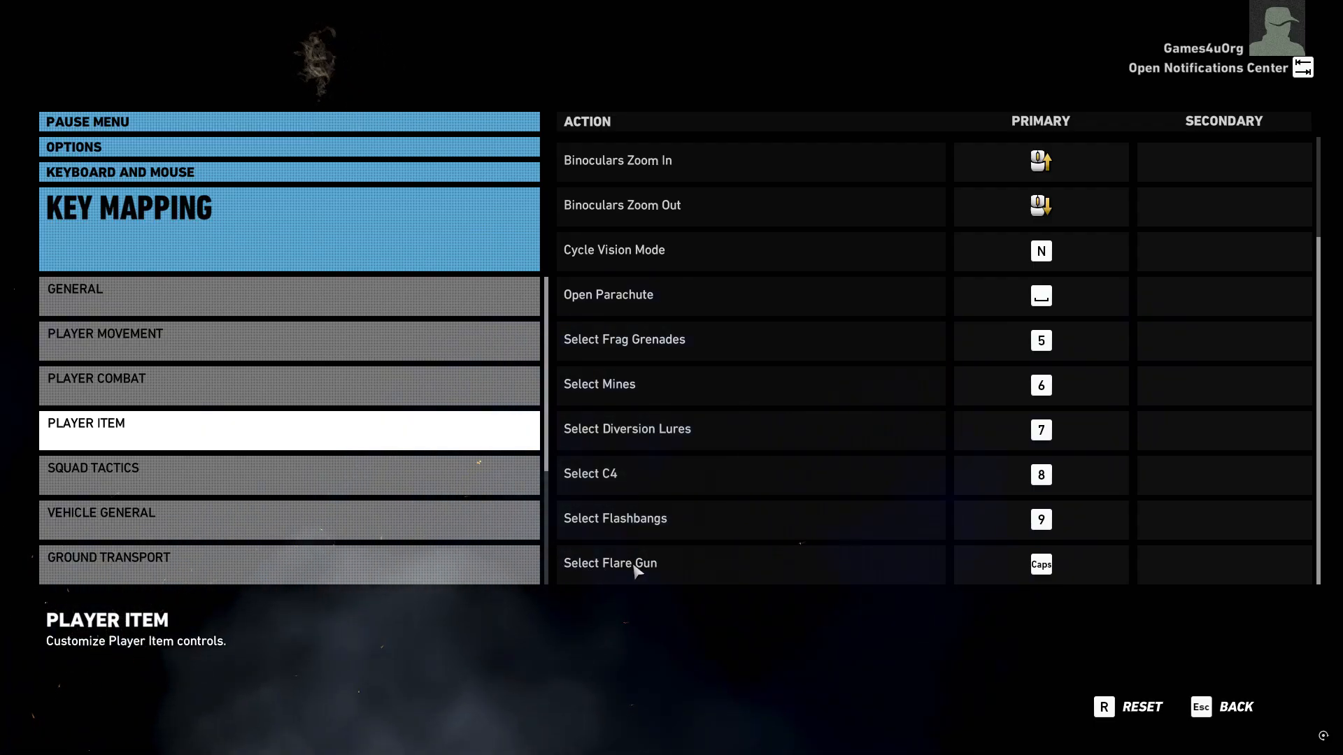
# Step: Bind Select Flare Gun to Caps Lock and leave the key mapping screen
pyautogui.click(1039, 564)
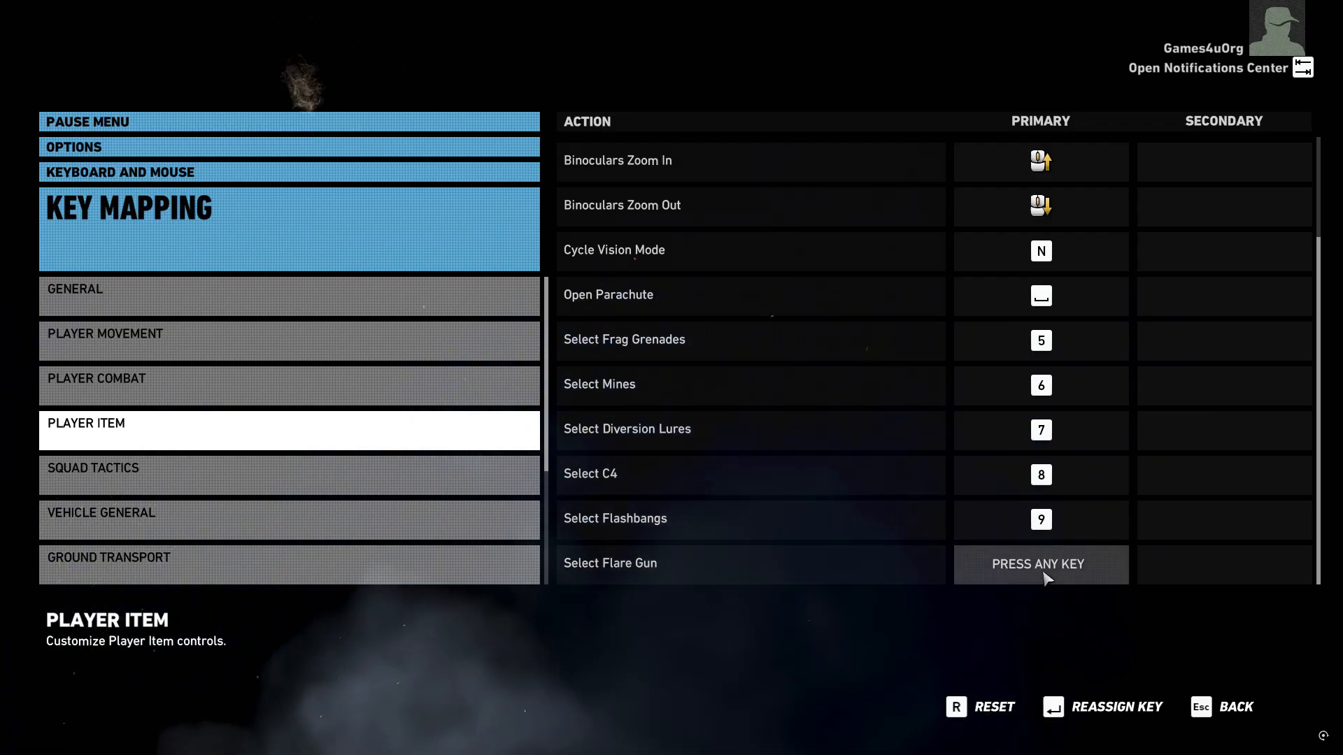
pyautogui.press('capslock')
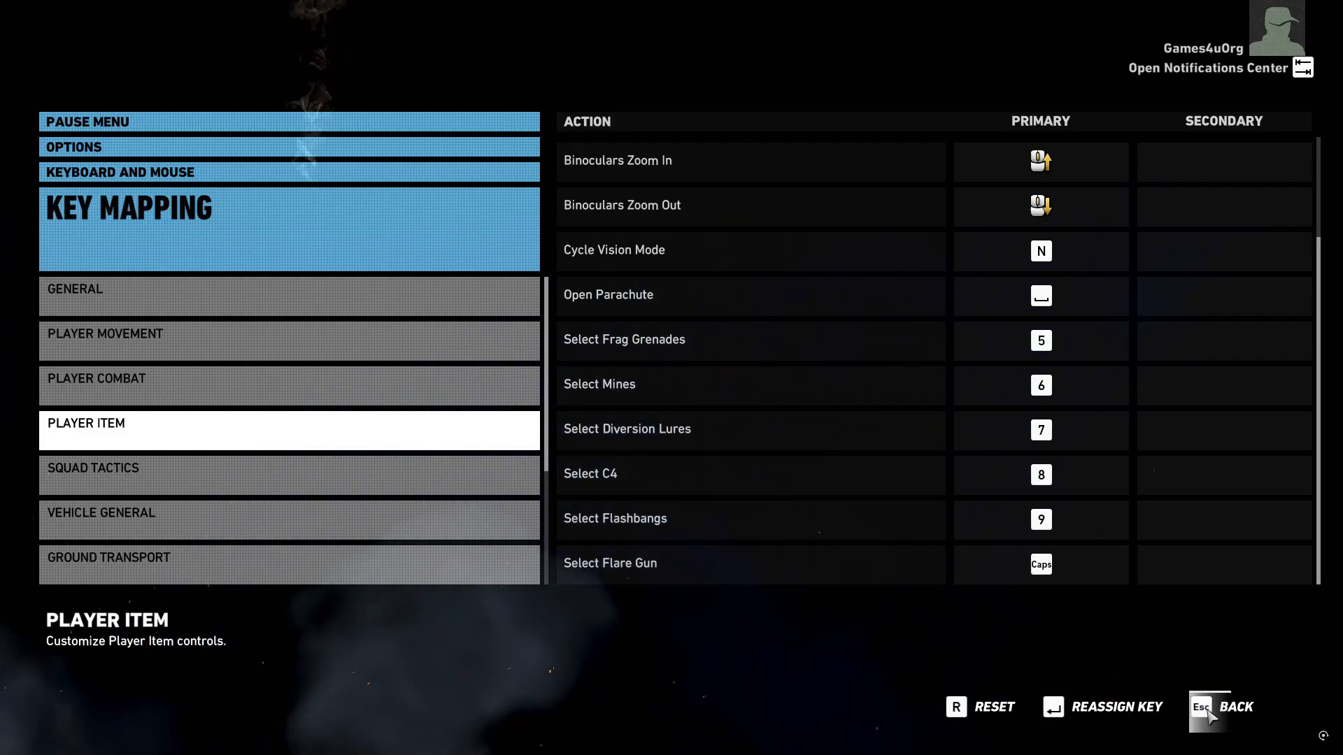
pyautogui.click(1234, 708)
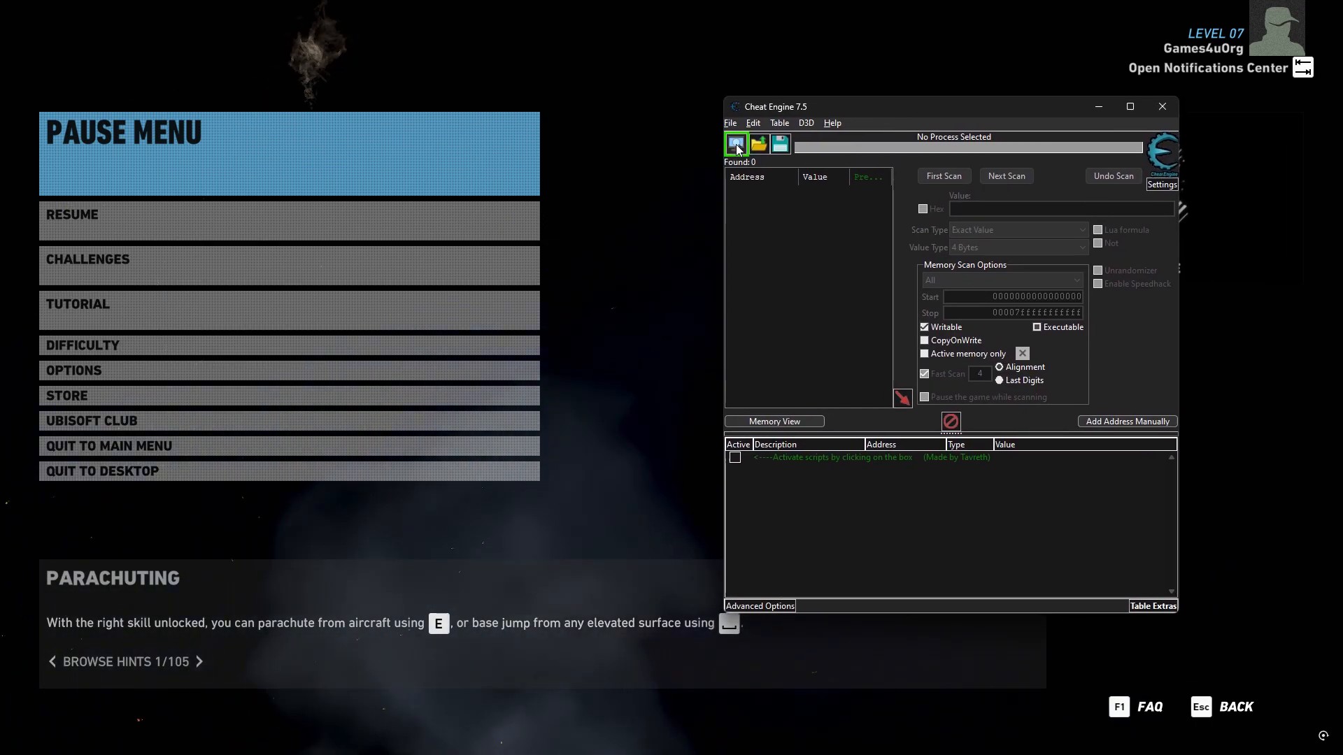
# Step: Attach Cheat Engine to the Ghost Recon Wildlands process, keep the table, and enable the First Person script
pyautogui.click(736, 143)
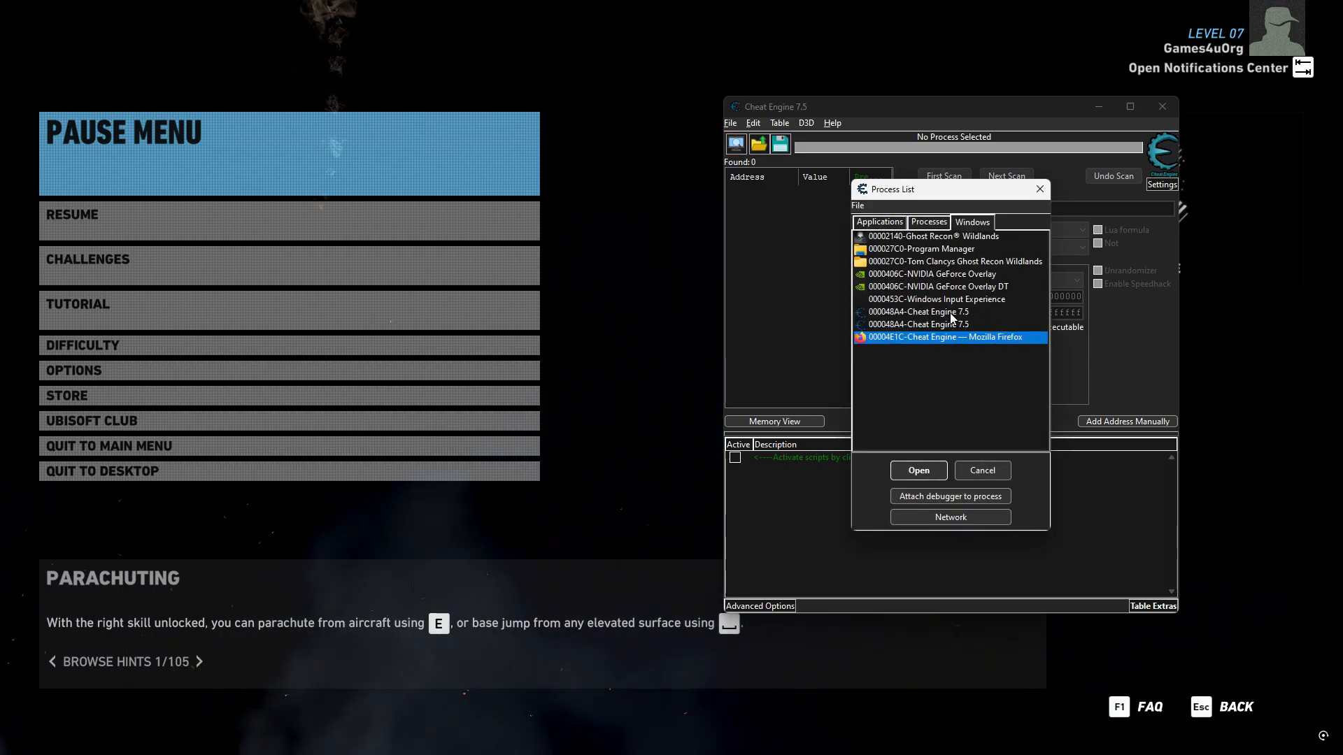
pyautogui.click(934, 236)
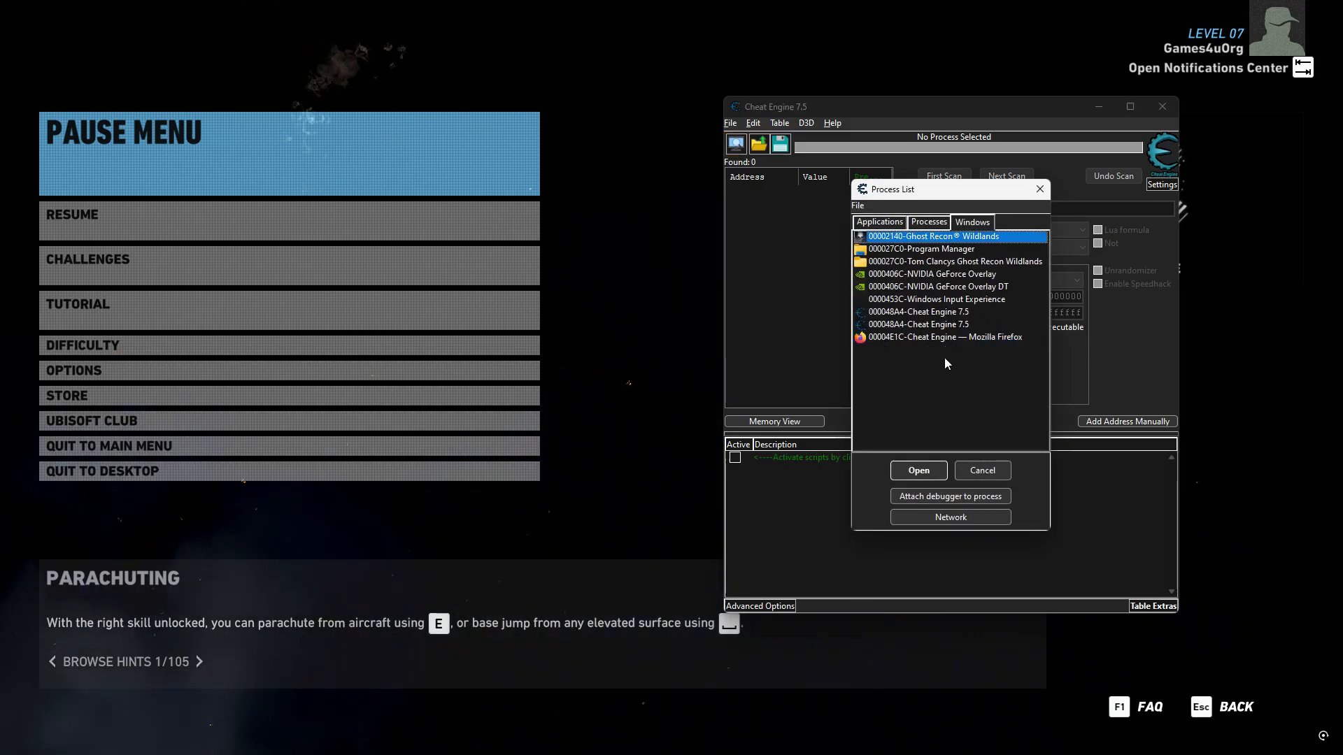
pyautogui.click(917, 470)
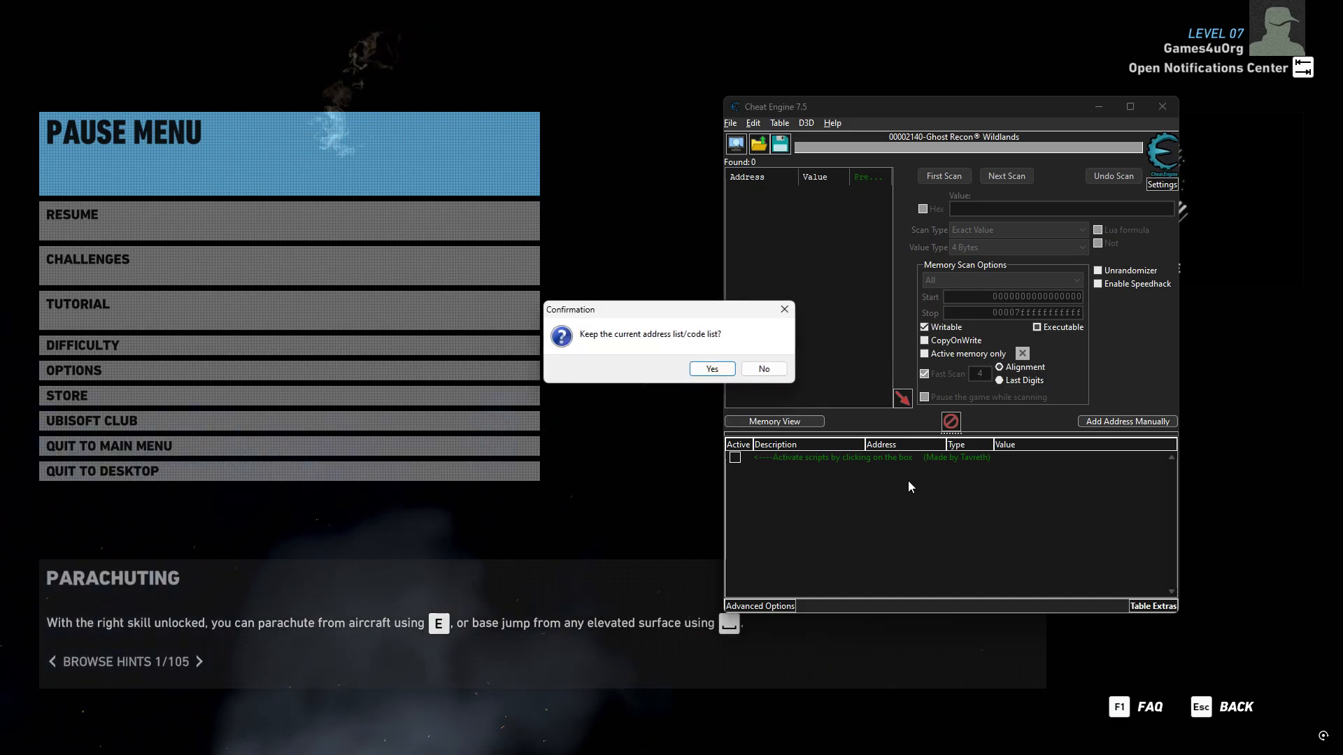
pyautogui.click(711, 368)
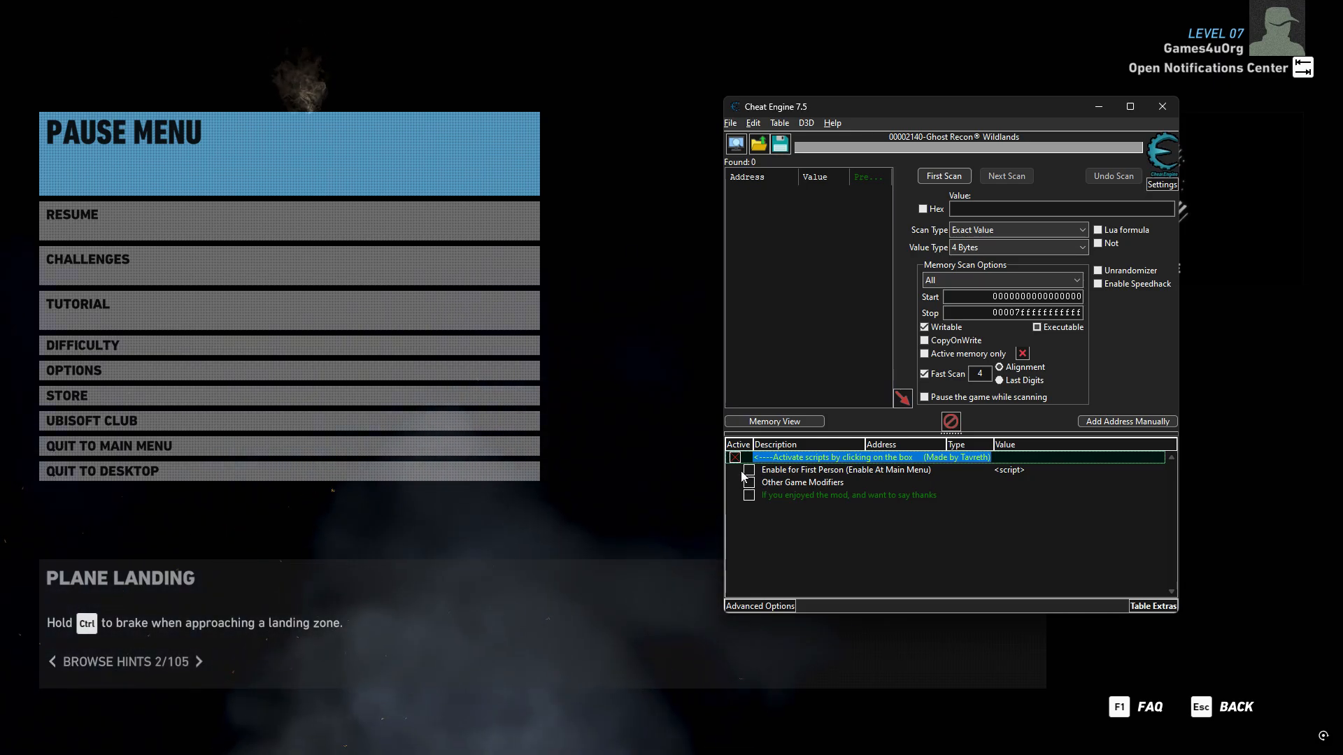
pyautogui.click(750, 475)
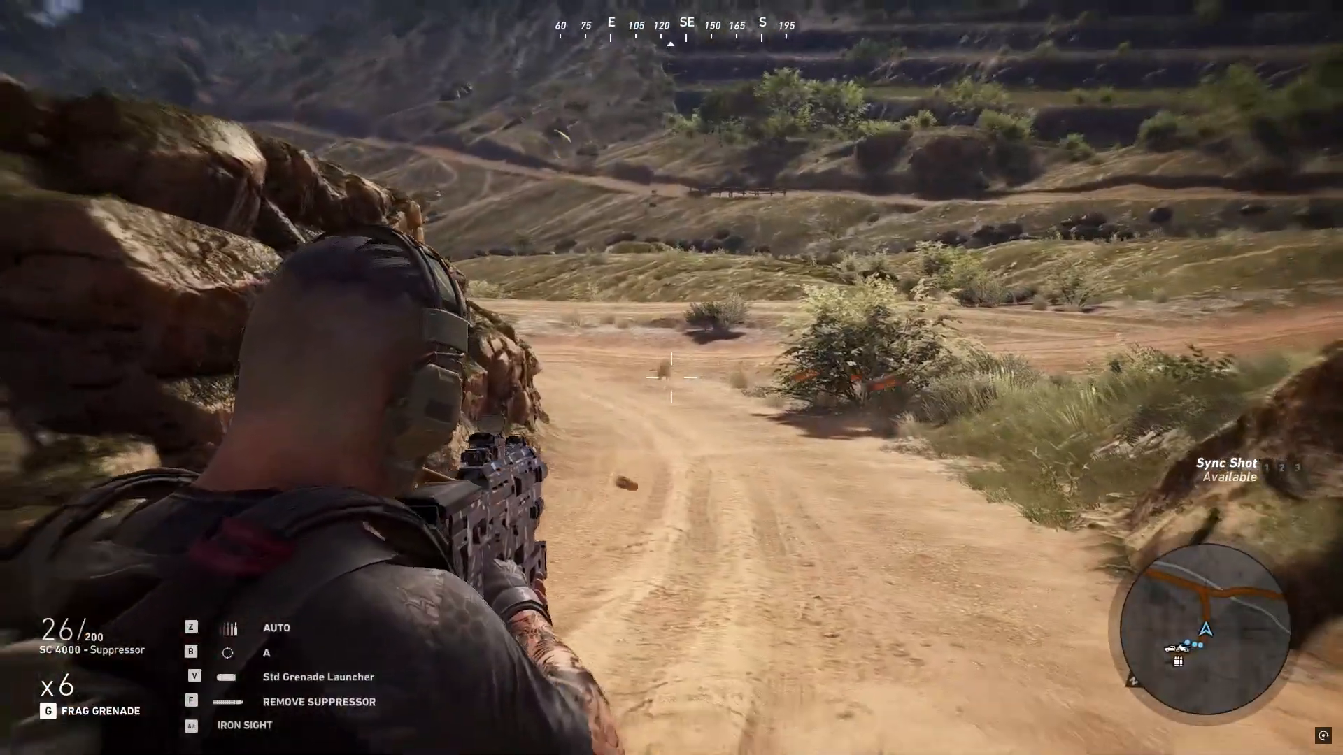
# Step: Fire the rifle down the dirt road, ammo dropping from 26 to 18
pyautogui.click(670, 379)
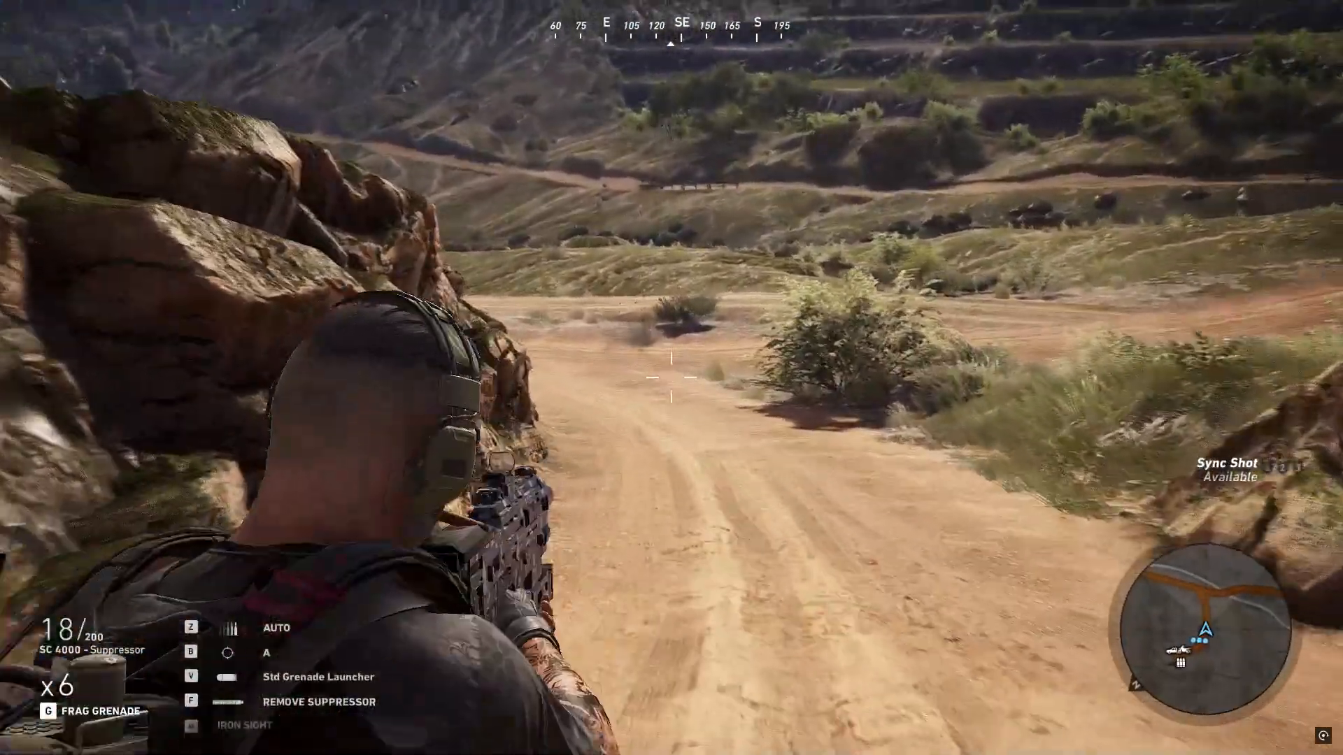